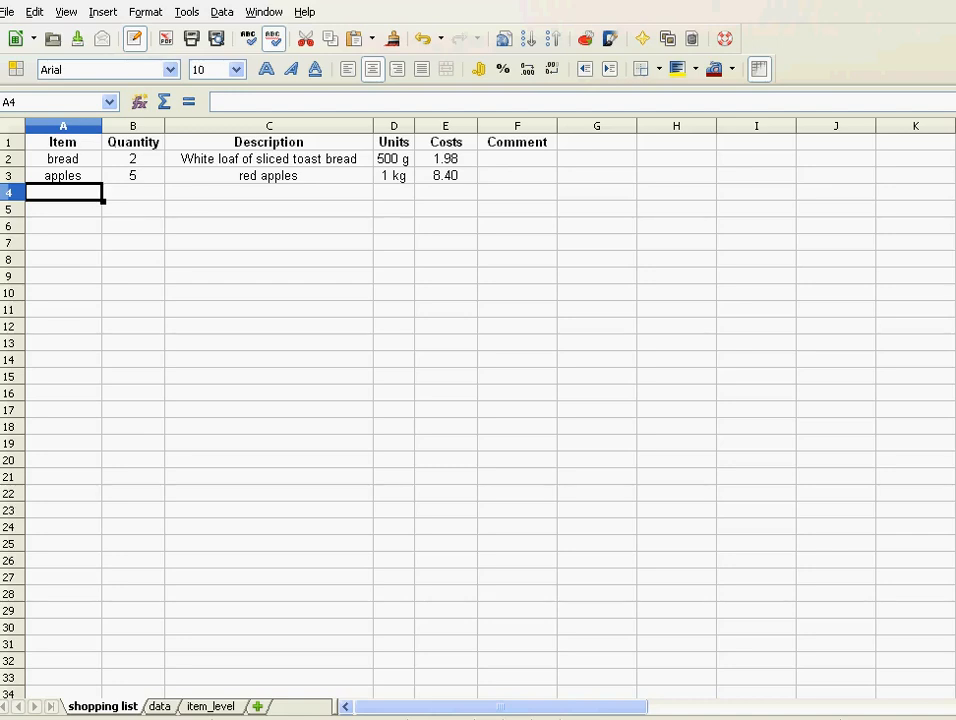
mouse_move(519, 178)
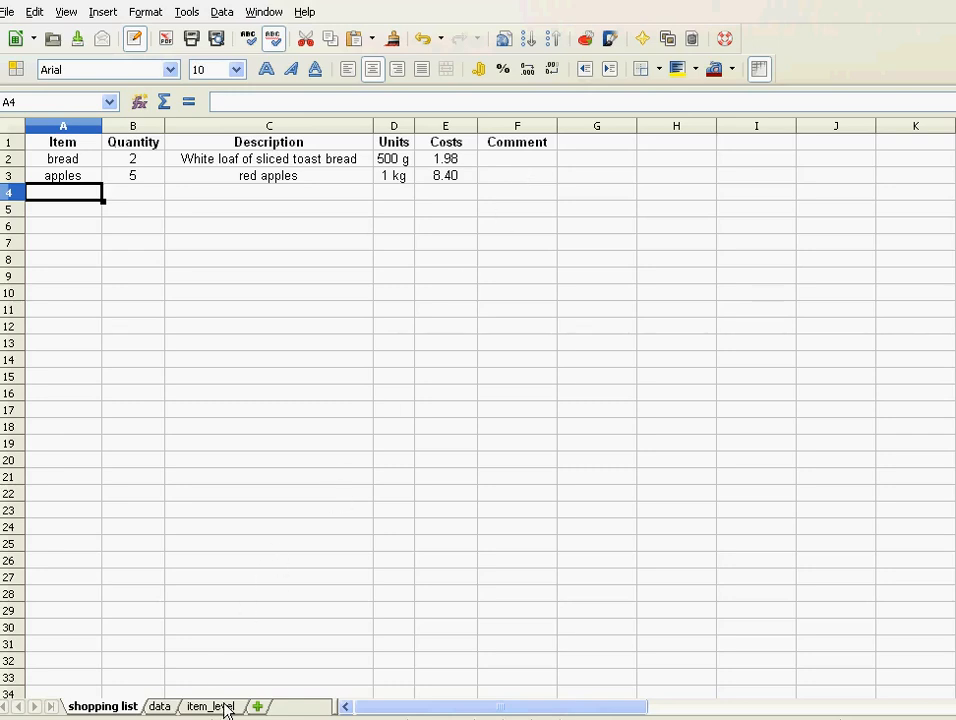
Step: Switch to the item_level sheet to see expense thresholds 0 to 100 and their comment labels
left_click(210, 706)
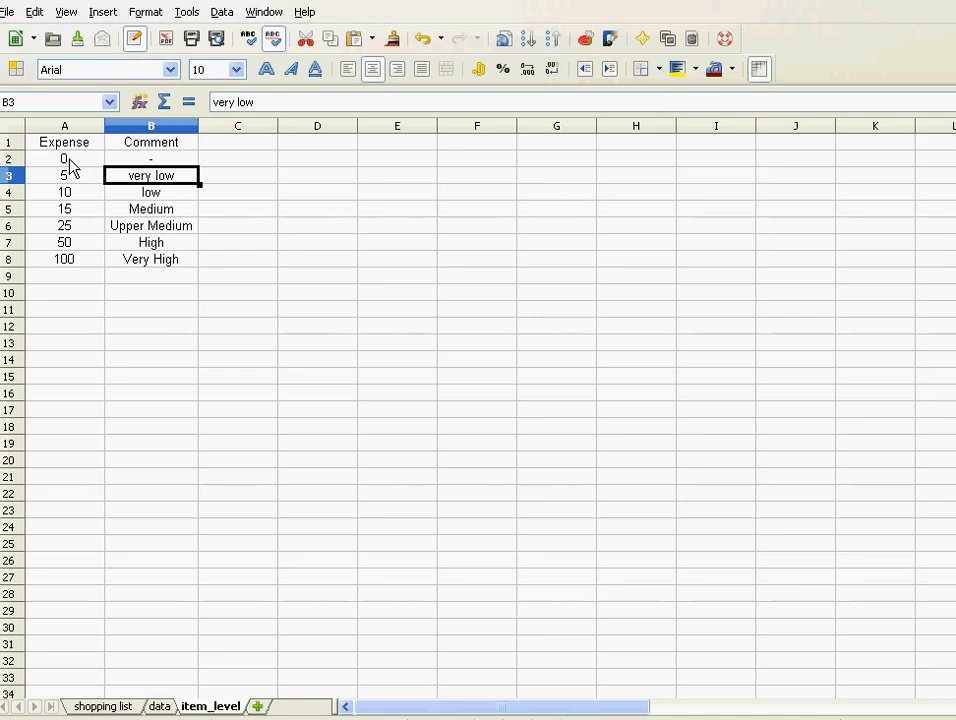
mouse_move(163, 163)
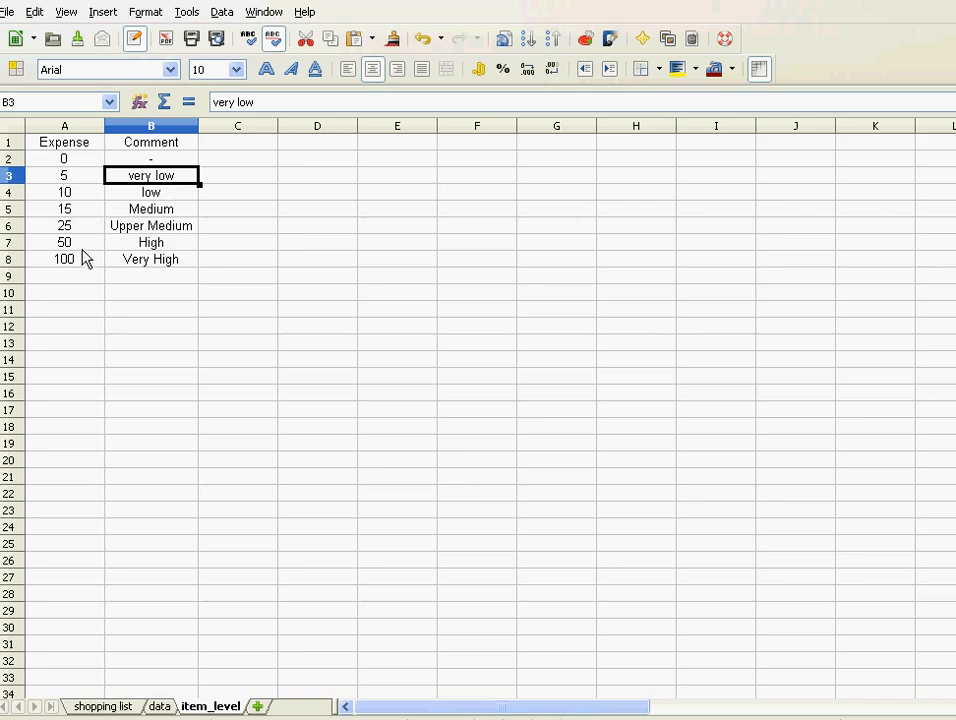
mouse_move(68, 250)
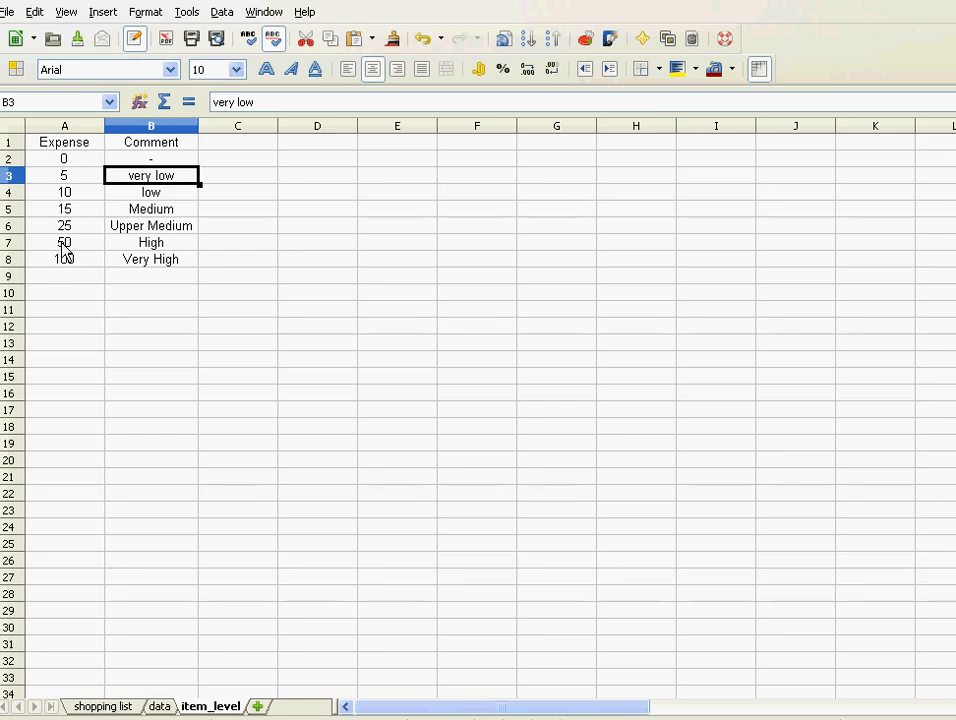
mouse_move(80, 267)
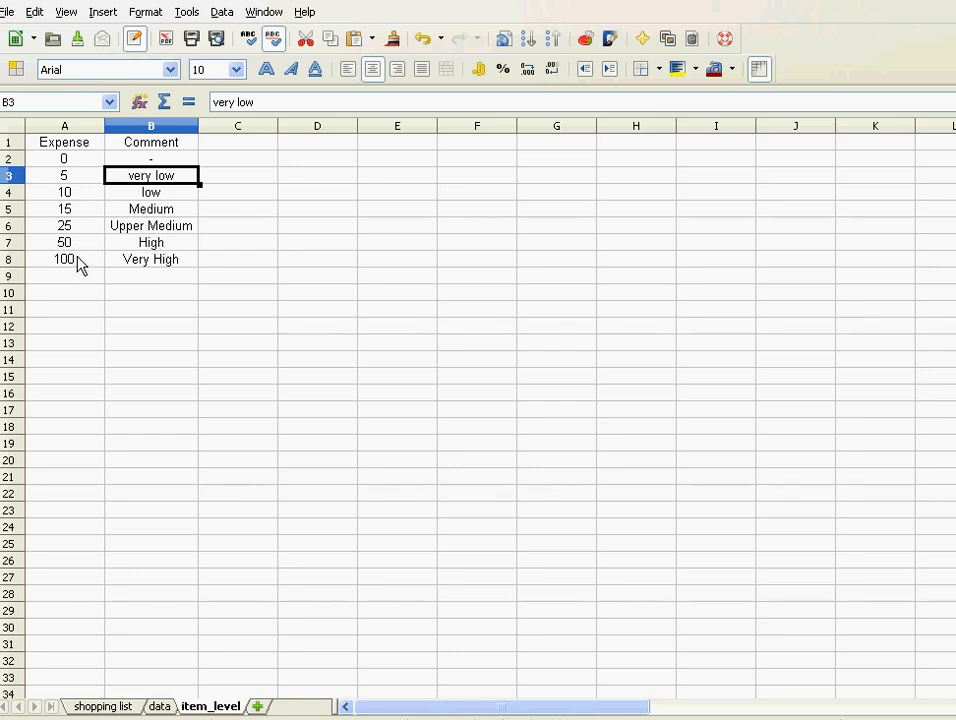
mouse_move(183, 263)
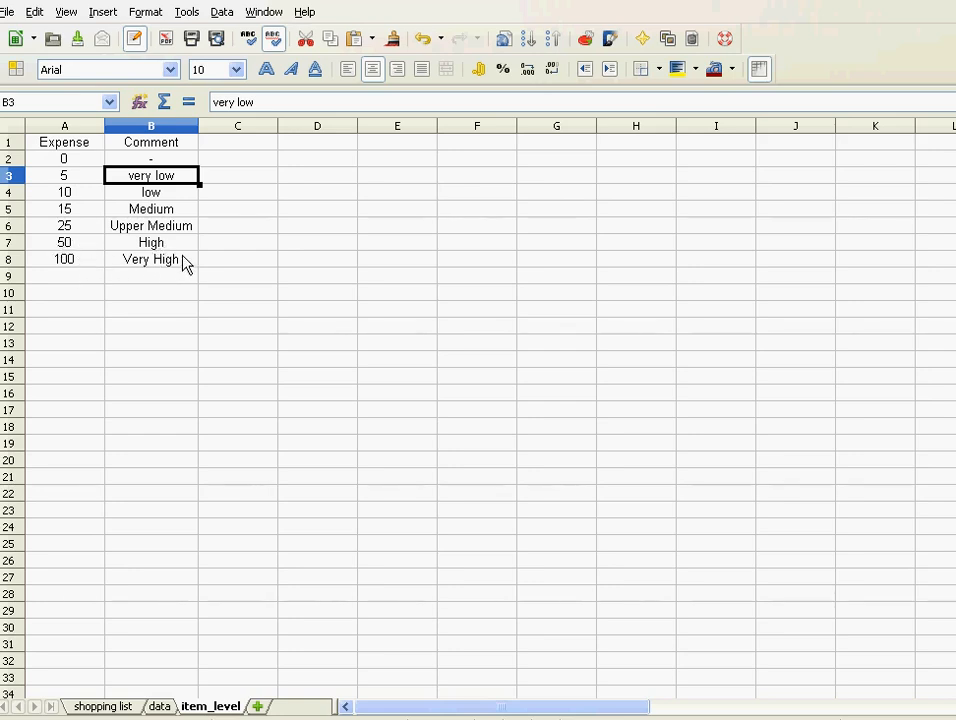
Step: Compare the shopping list with the item_level thresholds, ending on the shopping list sheet
left_click(102, 706)
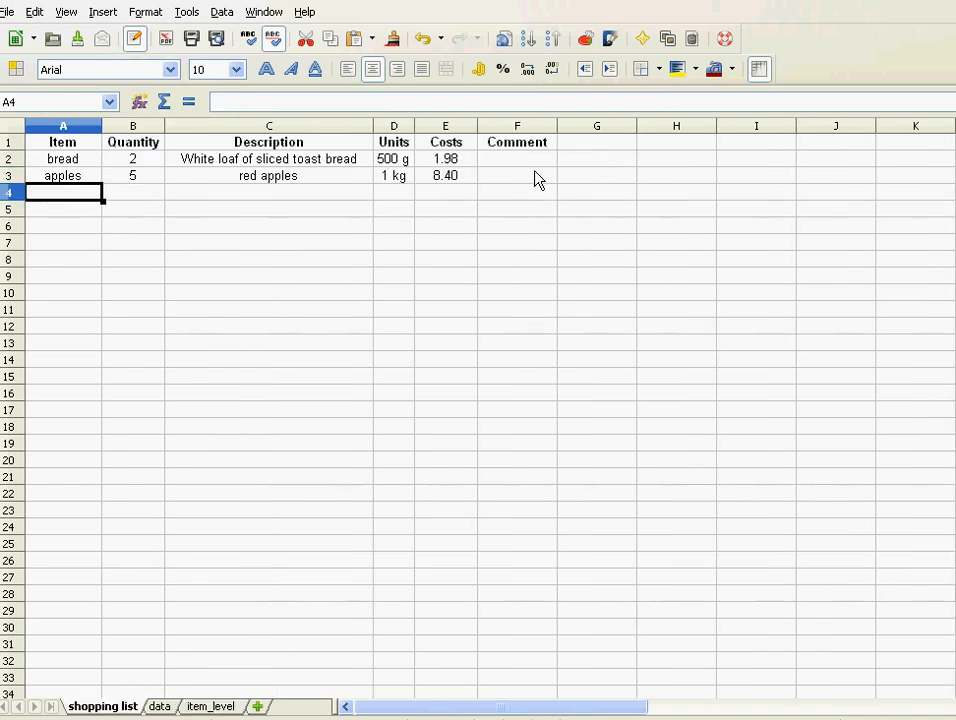
mouse_move(491, 173)
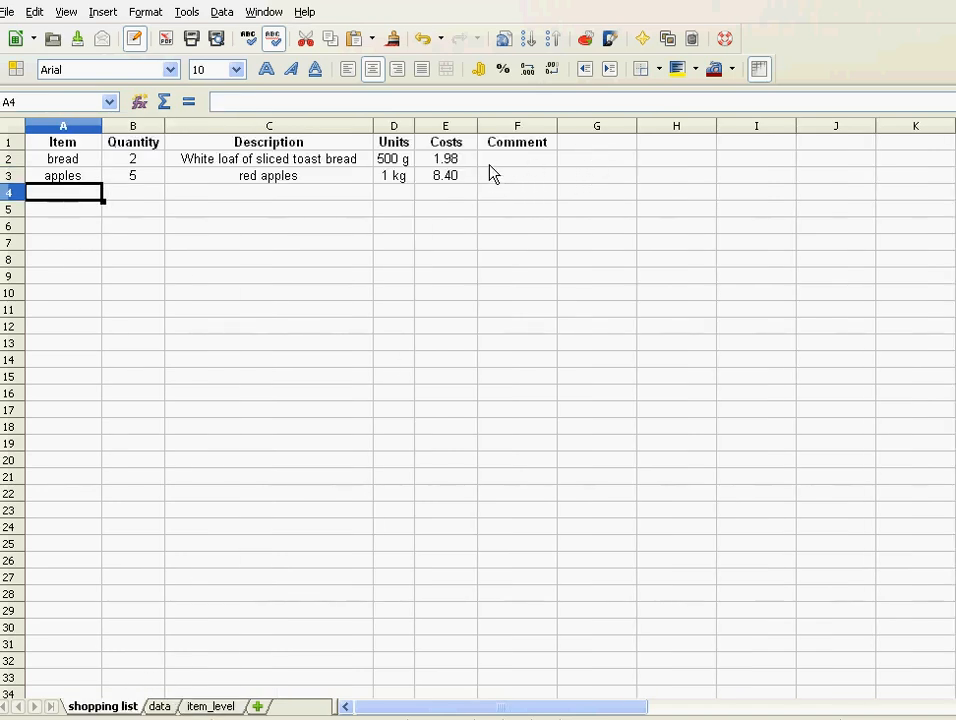
mouse_move(452, 172)
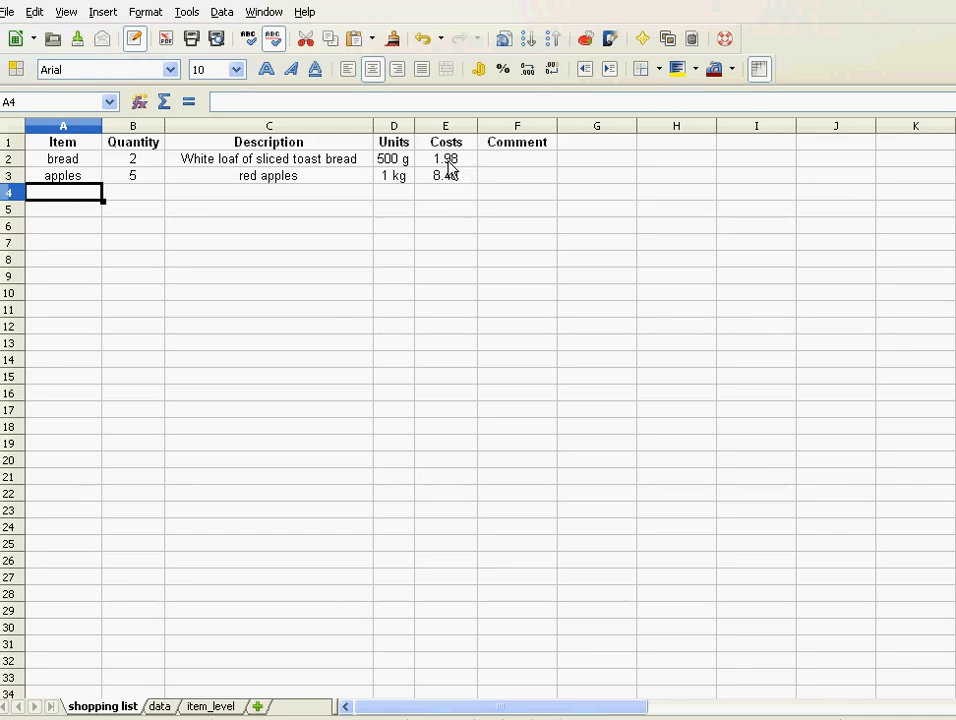
left_click(210, 706)
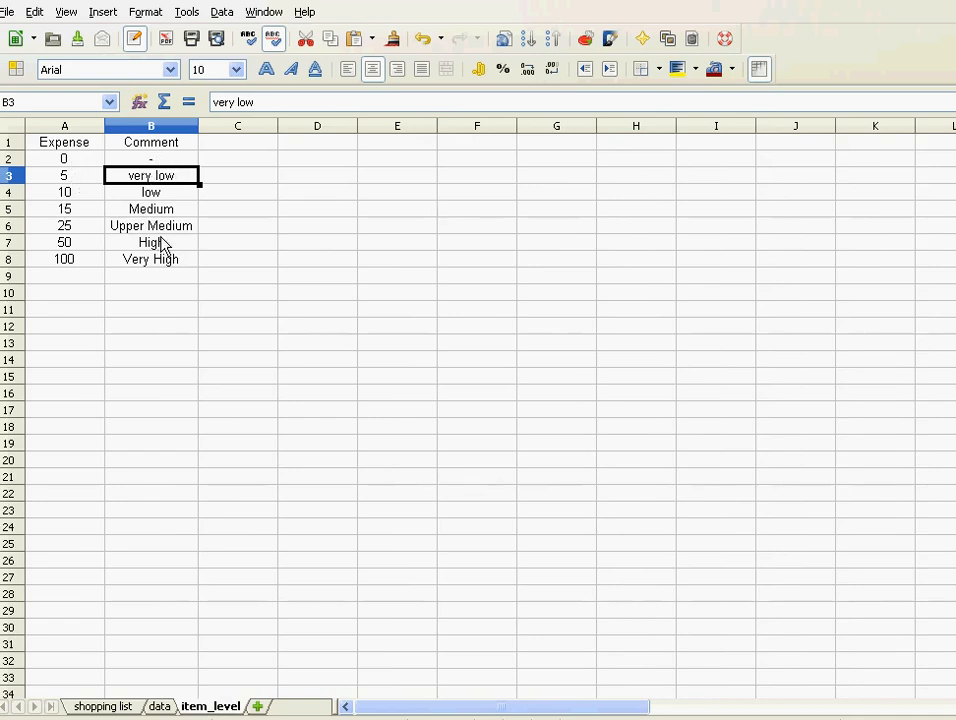
left_click(103, 706)
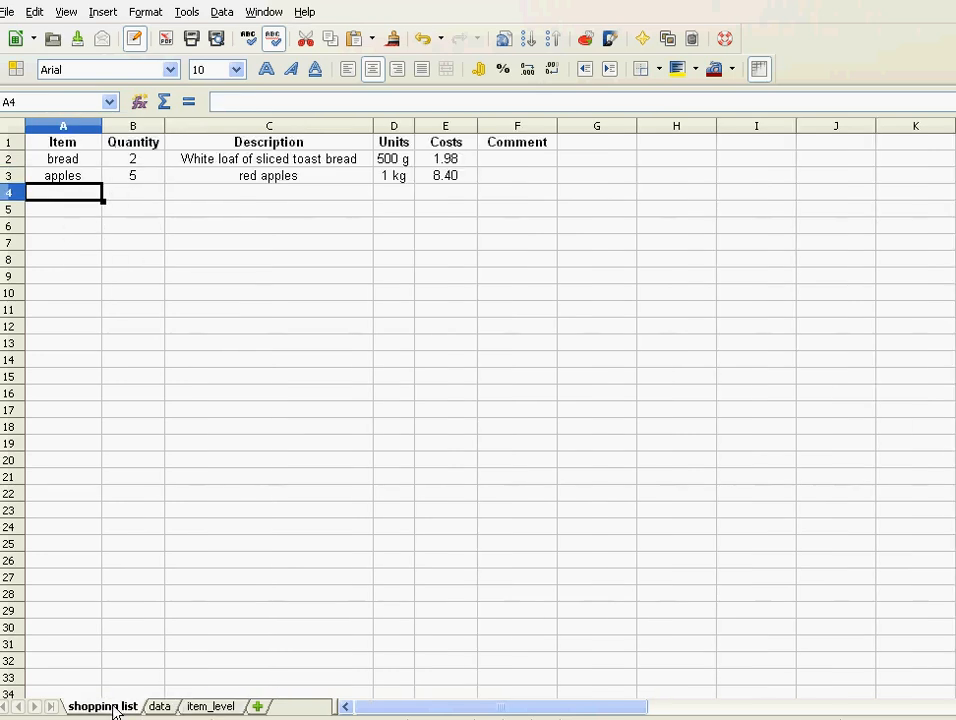
mouse_move(419, 186)
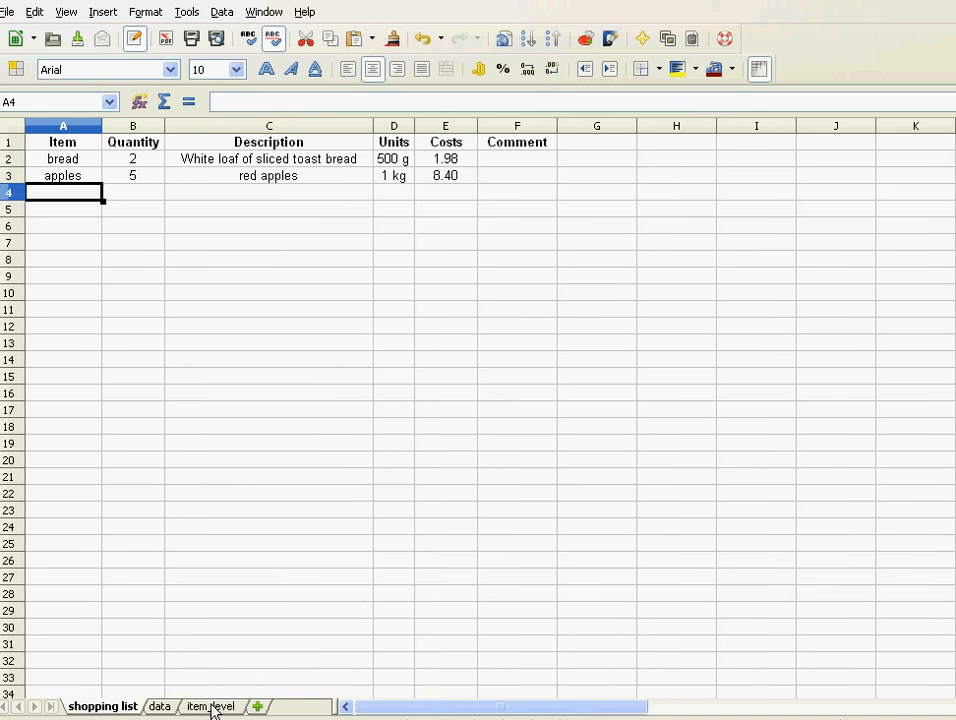
left_click(210, 706)
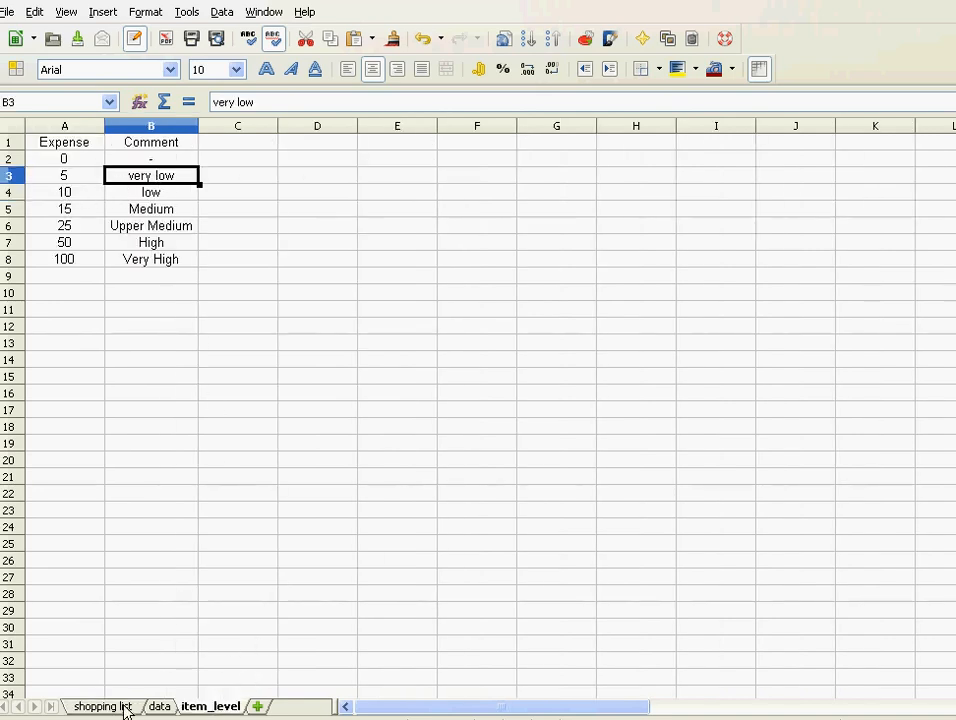
left_click(103, 706)
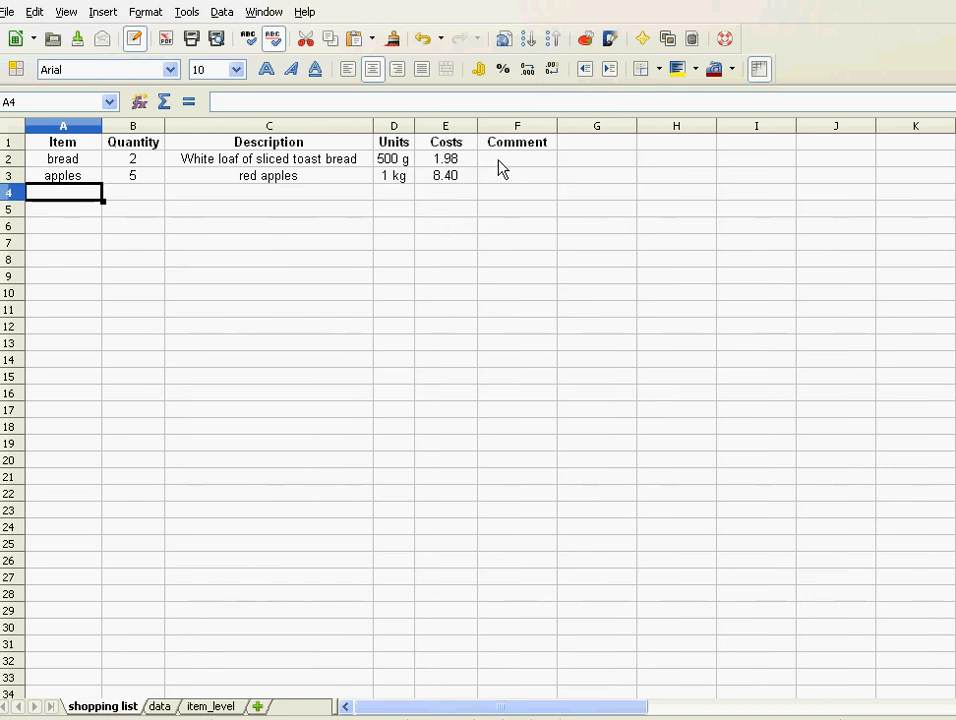
left_click(517, 158)
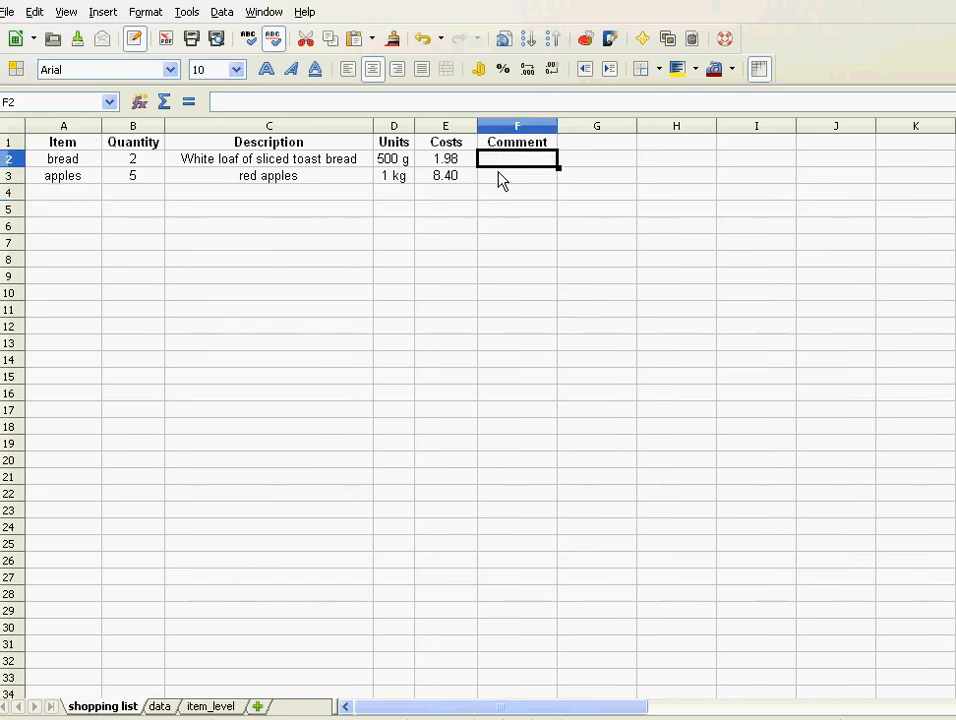
mouse_move(450, 181)
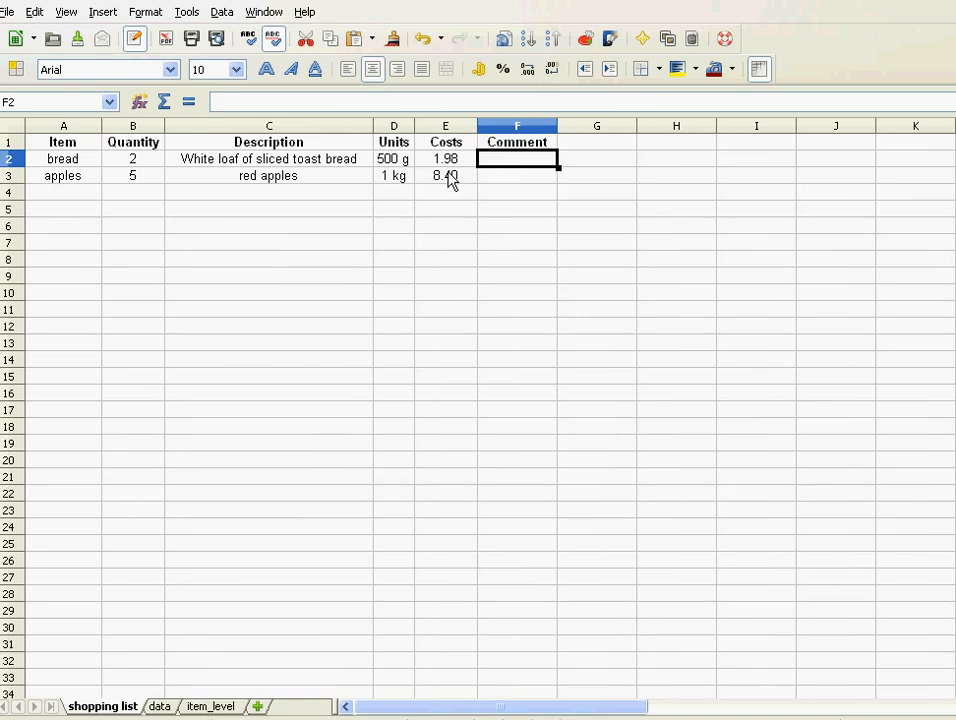
mouse_move(332, 138)
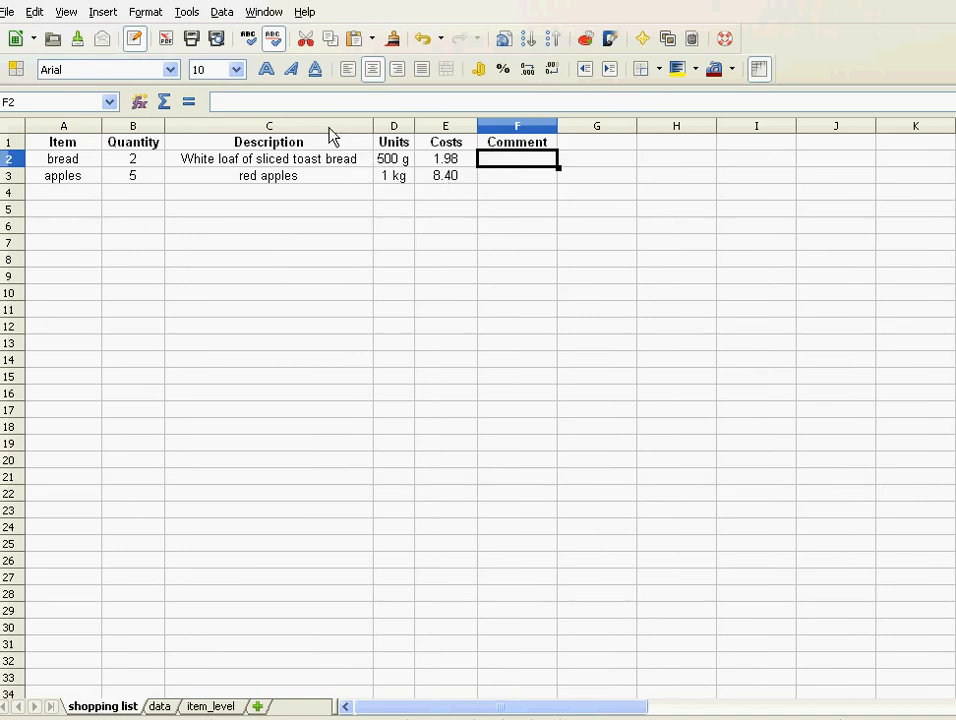
left_click(308, 101)
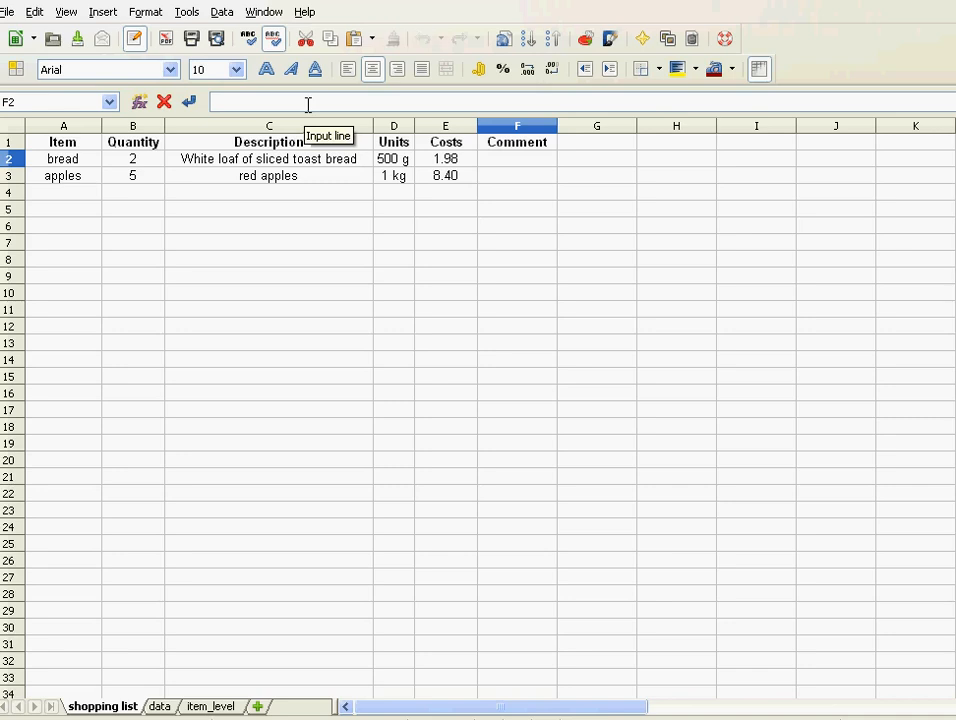
type("=vlookup")
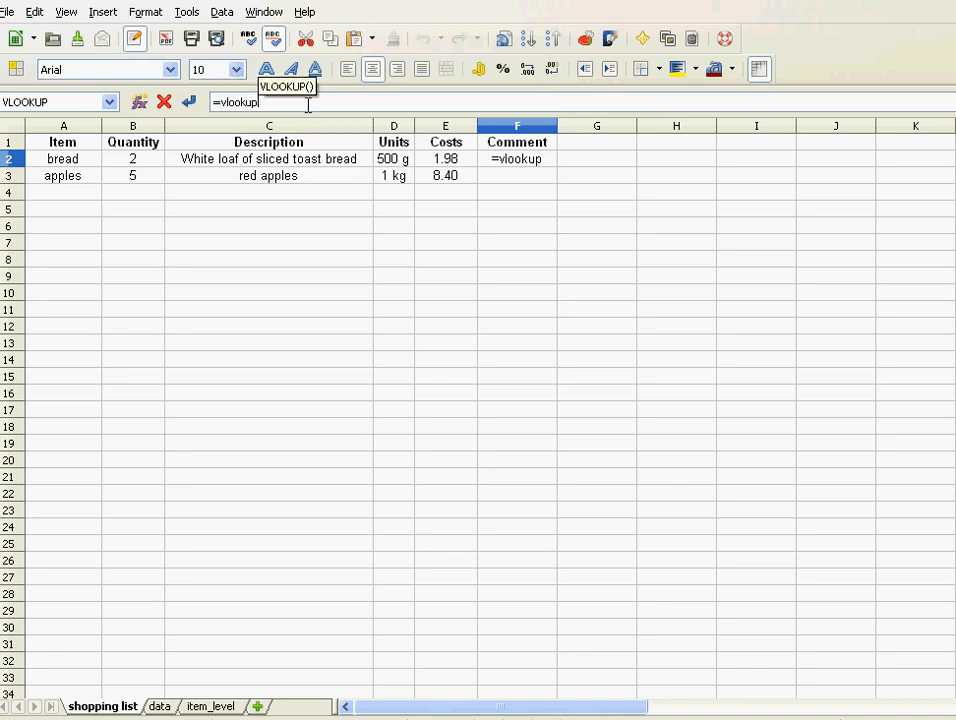
type("(")
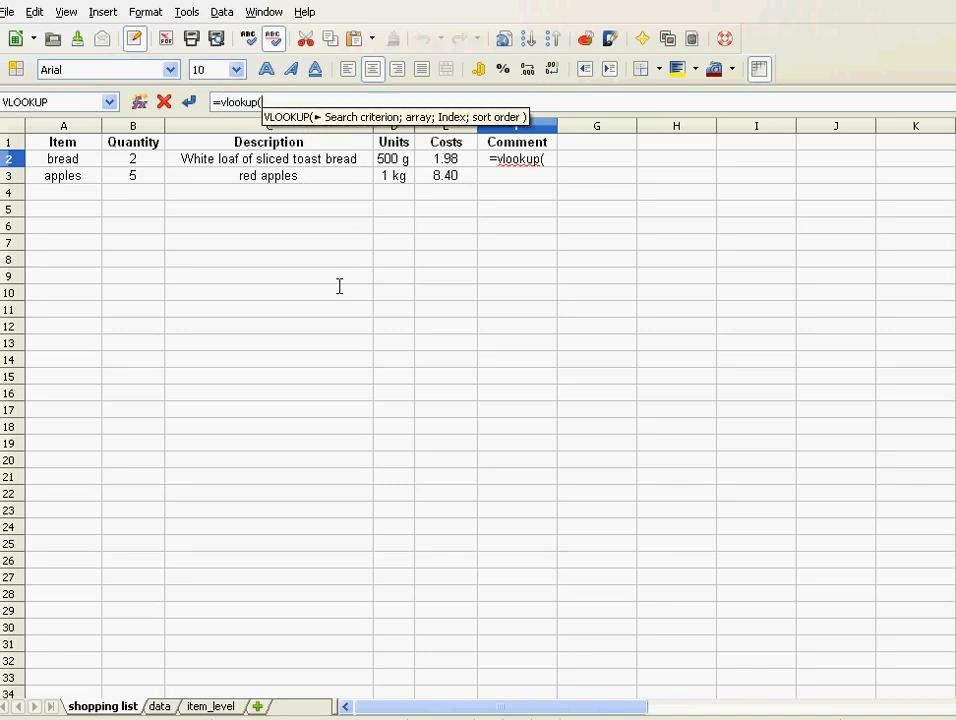
mouse_move(339, 176)
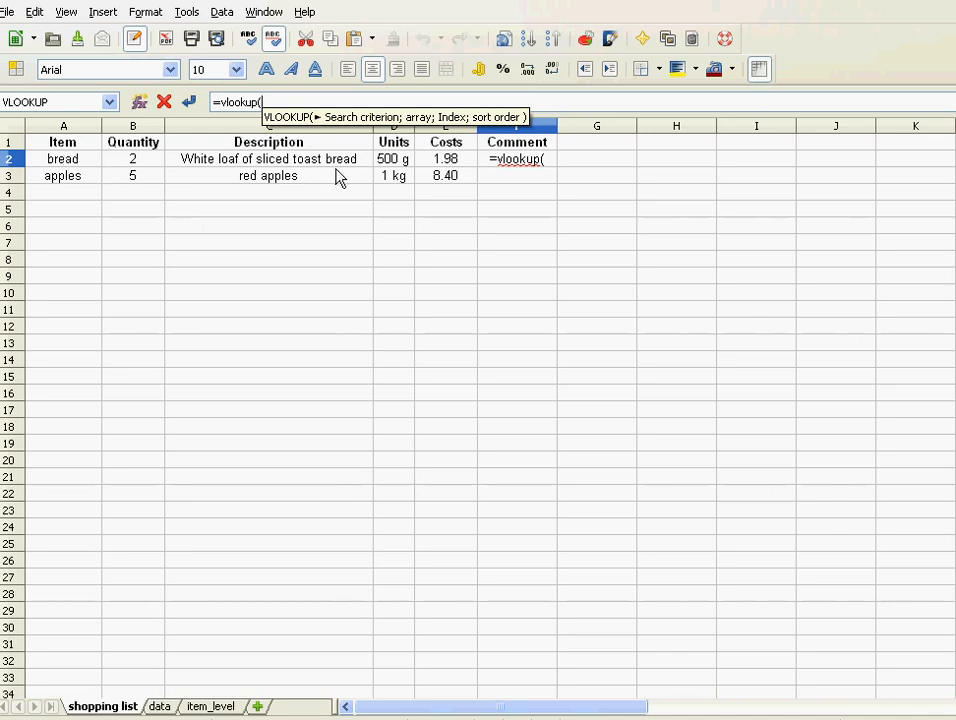
mouse_move(458, 167)
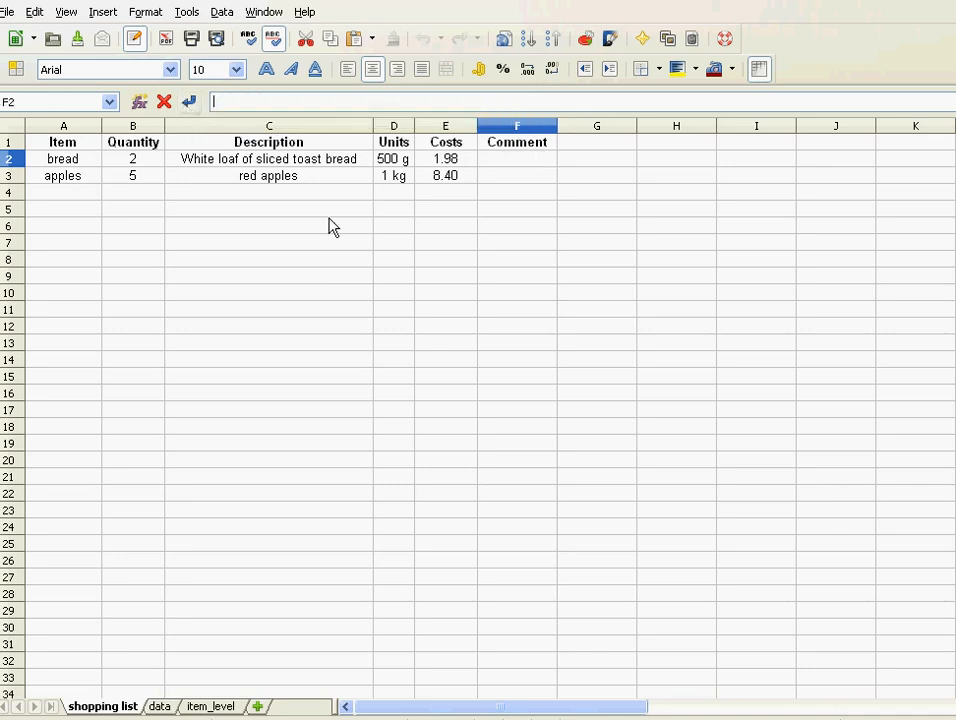
Step: Review the item_level and data sheets, then select bread's Comment cell F2 on the shopping list
left_click(210, 706)
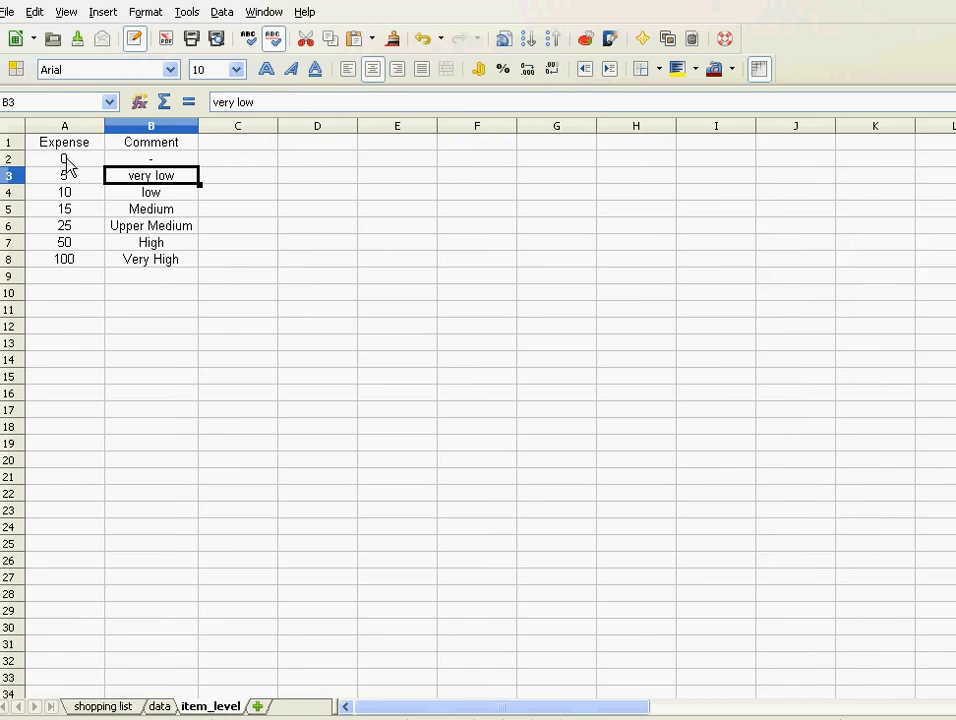
mouse_move(65, 260)
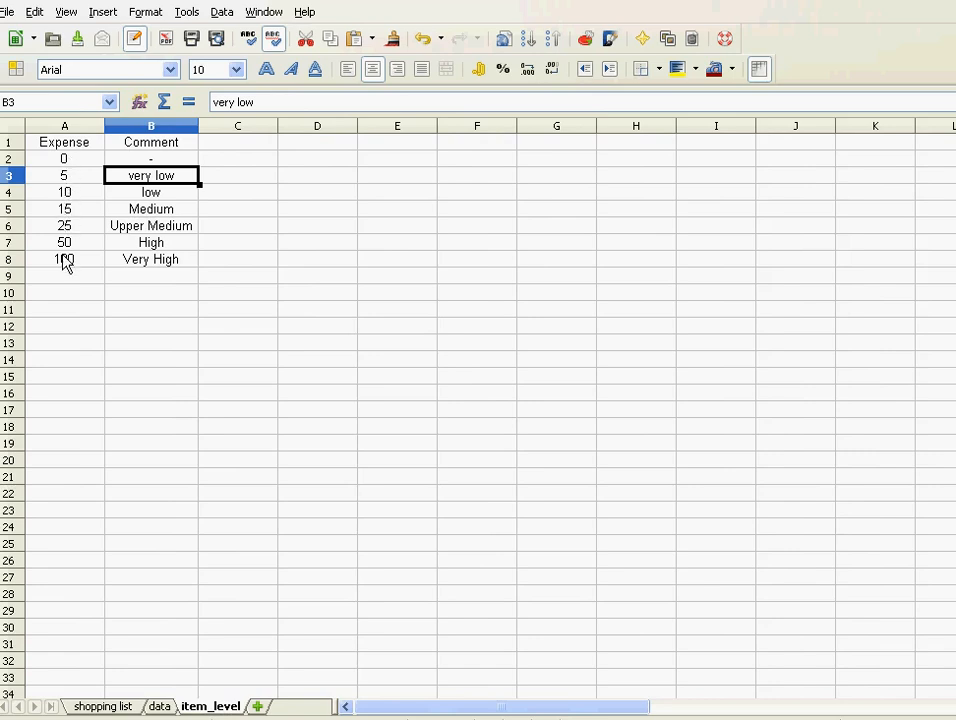
mouse_move(71, 267)
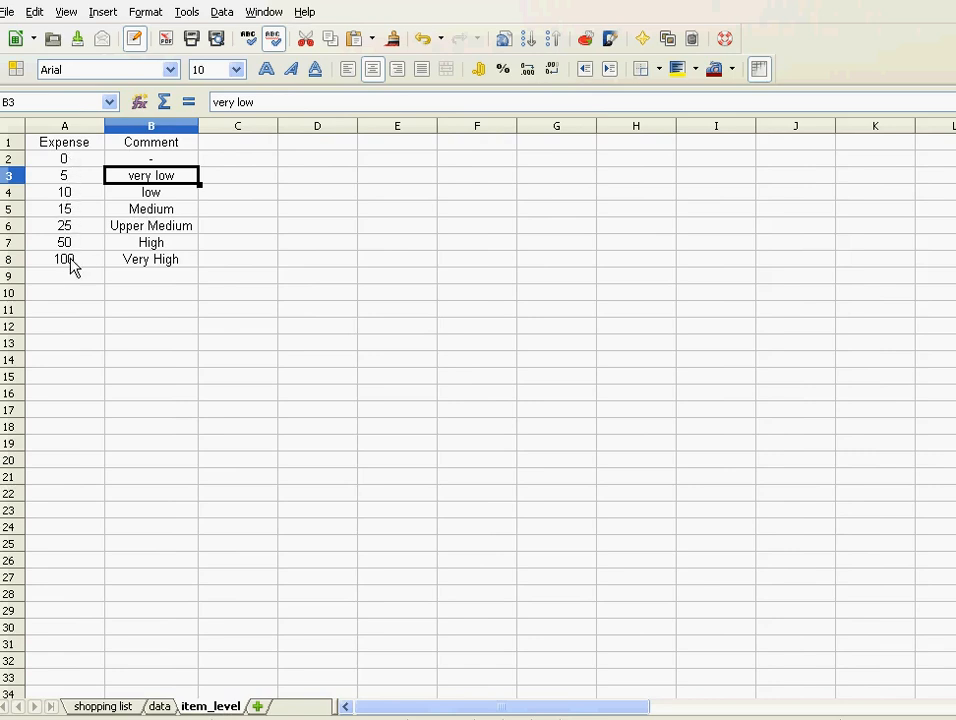
mouse_move(65, 228)
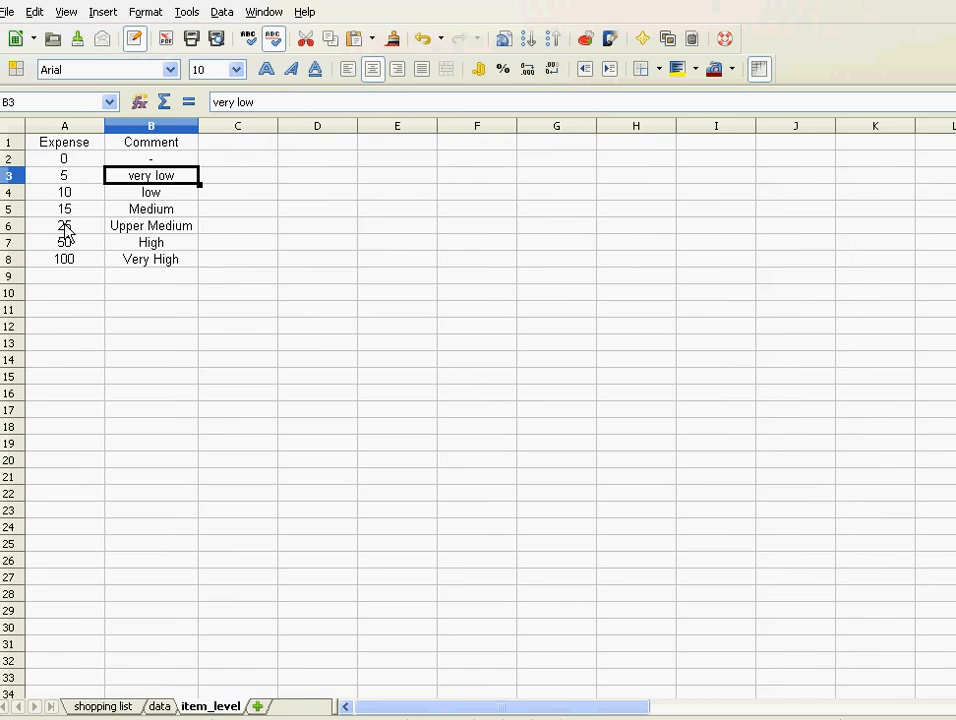
left_click(102, 706)
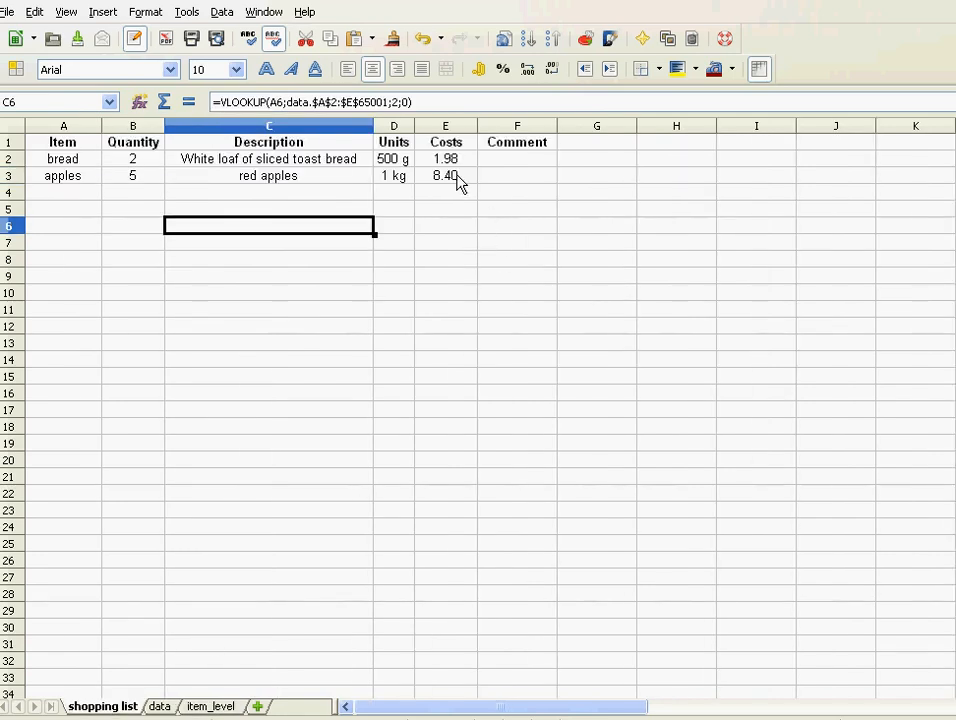
mouse_move(180, 695)
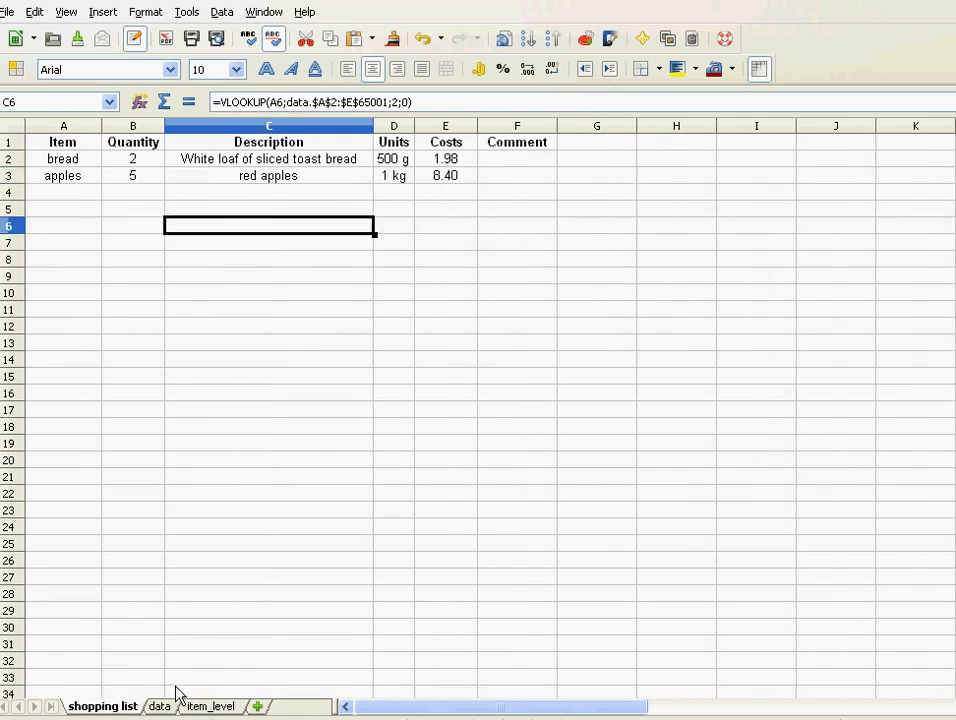
left_click(159, 706)
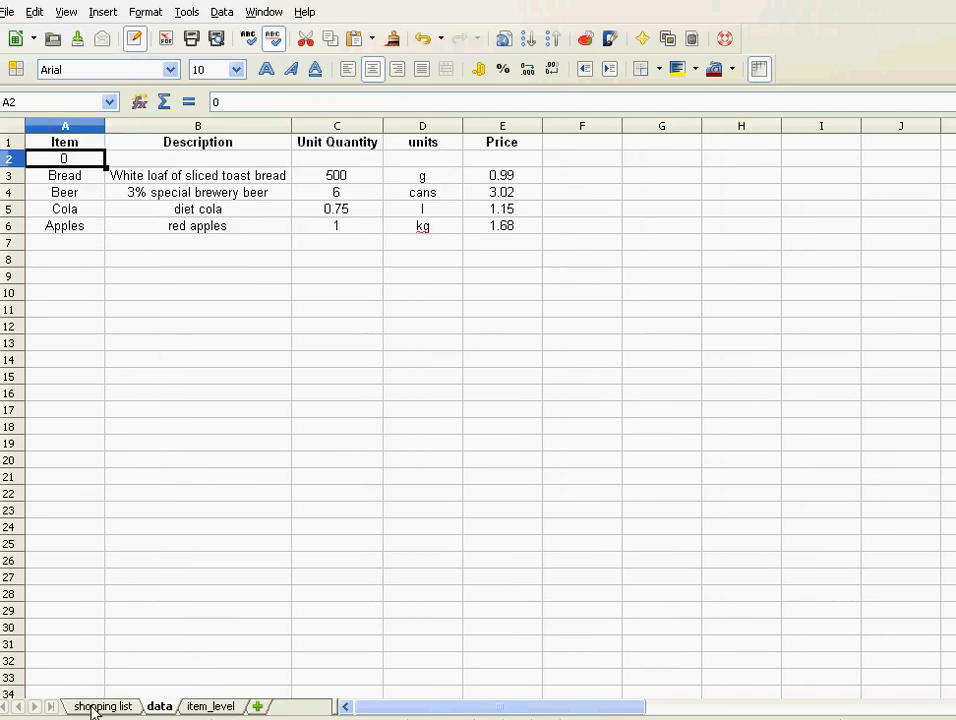
left_click(102, 706)
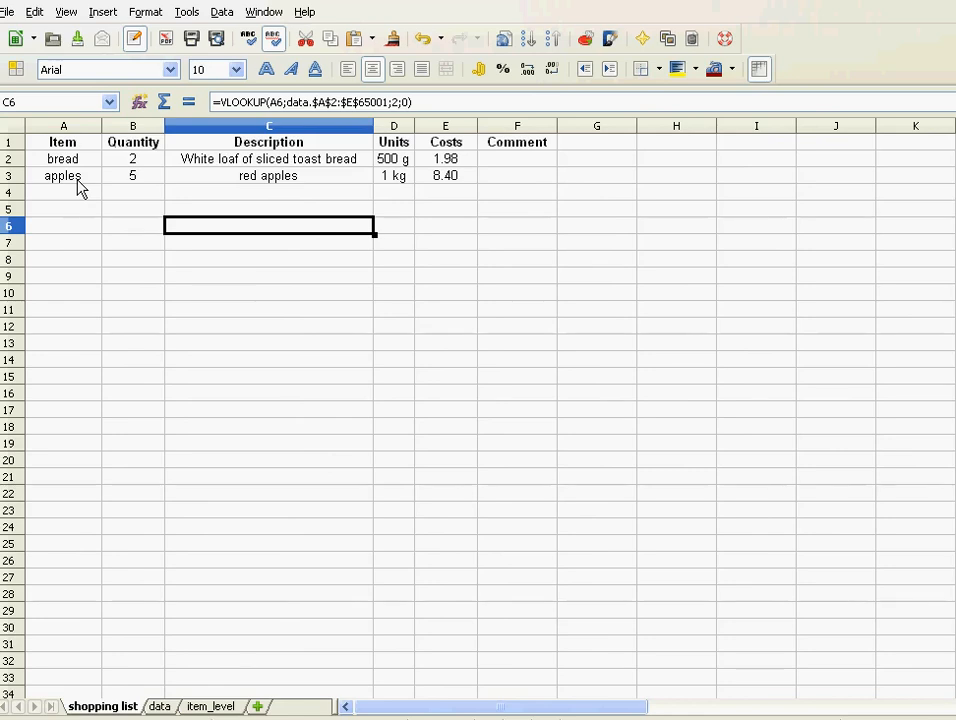
left_click(517, 159)
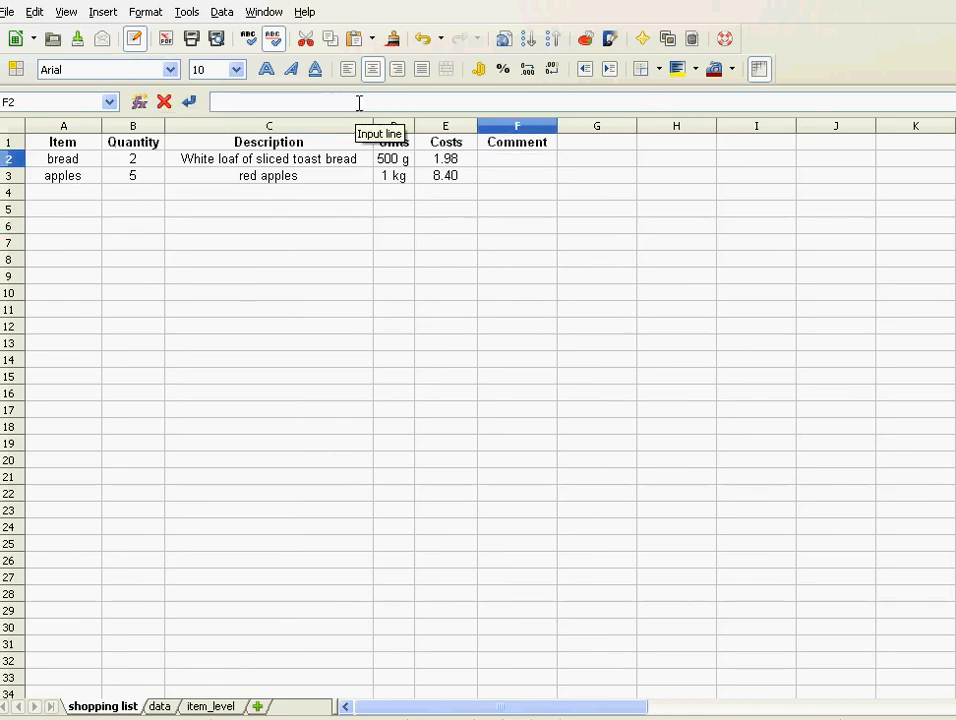
Step: Begin =VLOOKUP( in F2 with bread's cost in E2 as the search criterion
type("=v")
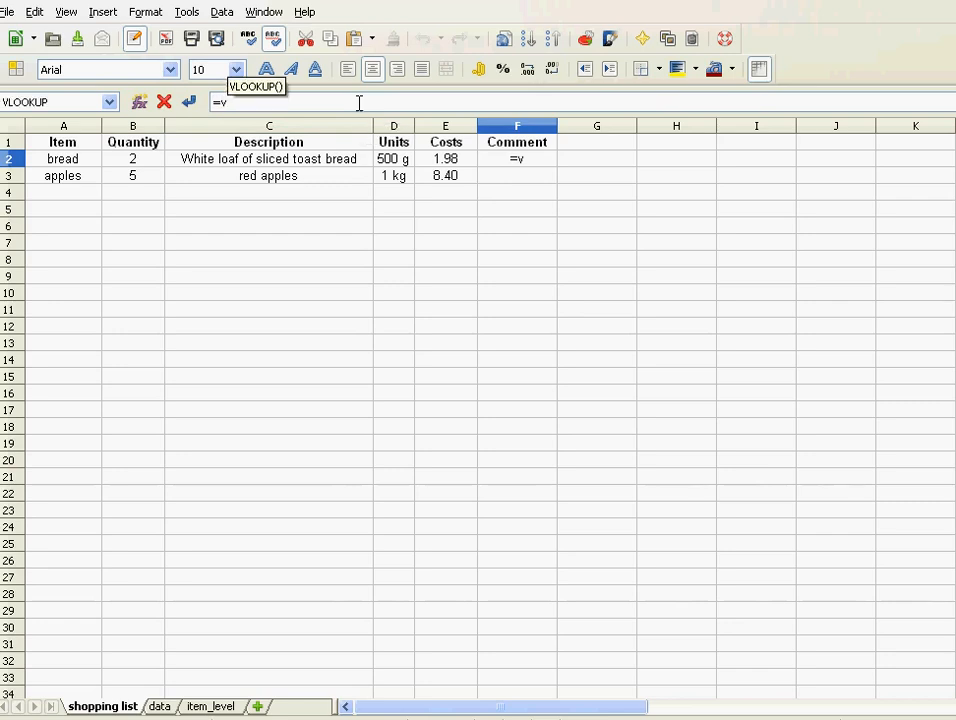
type("loo")
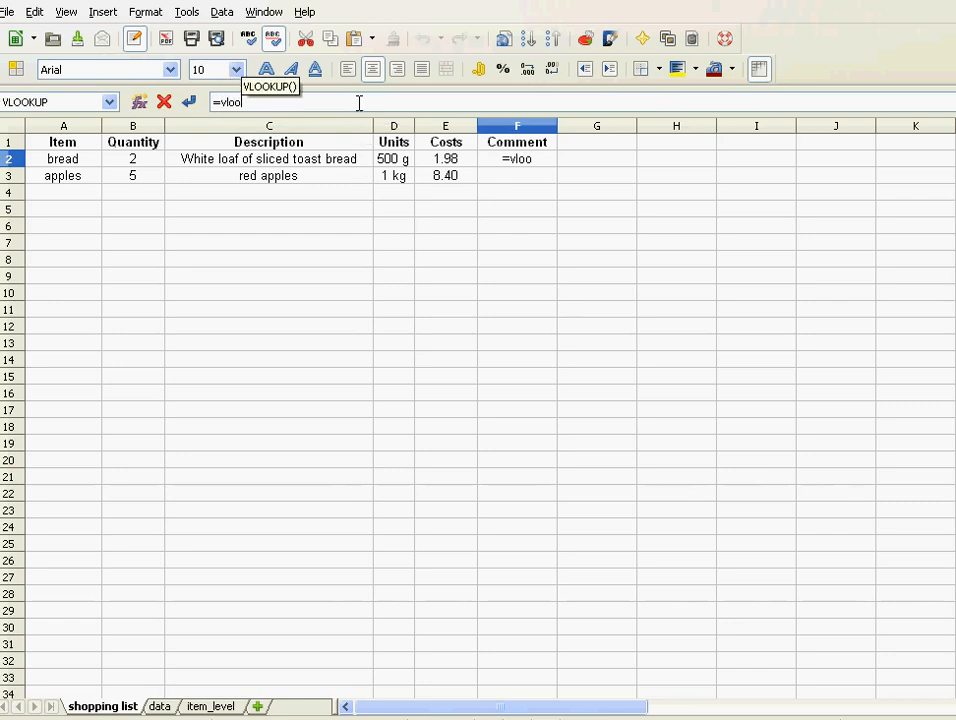
type("kup")
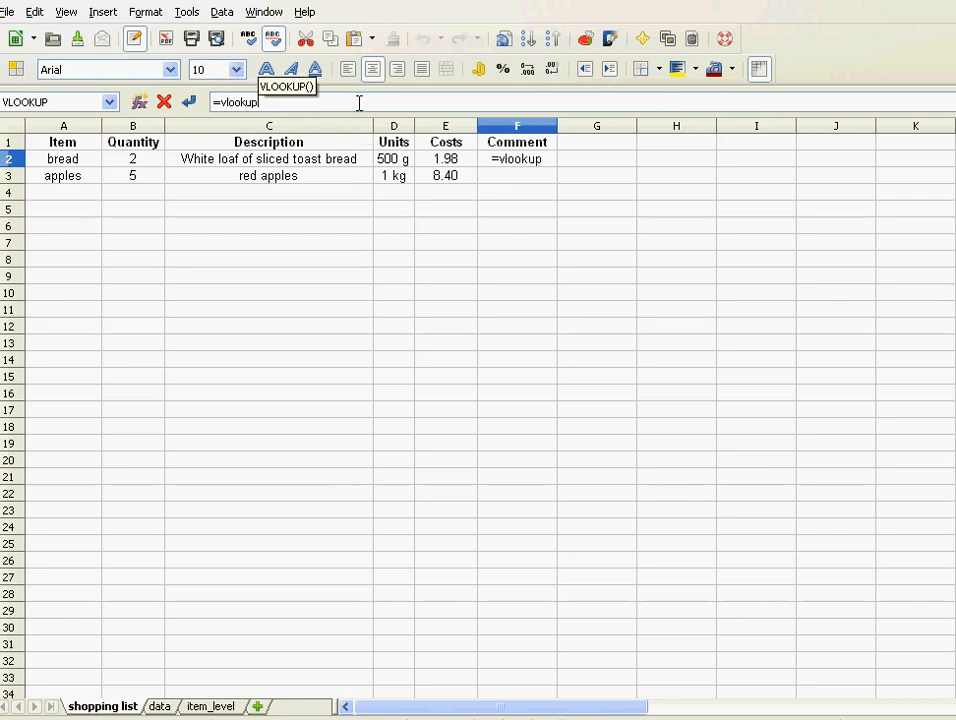
type("(")
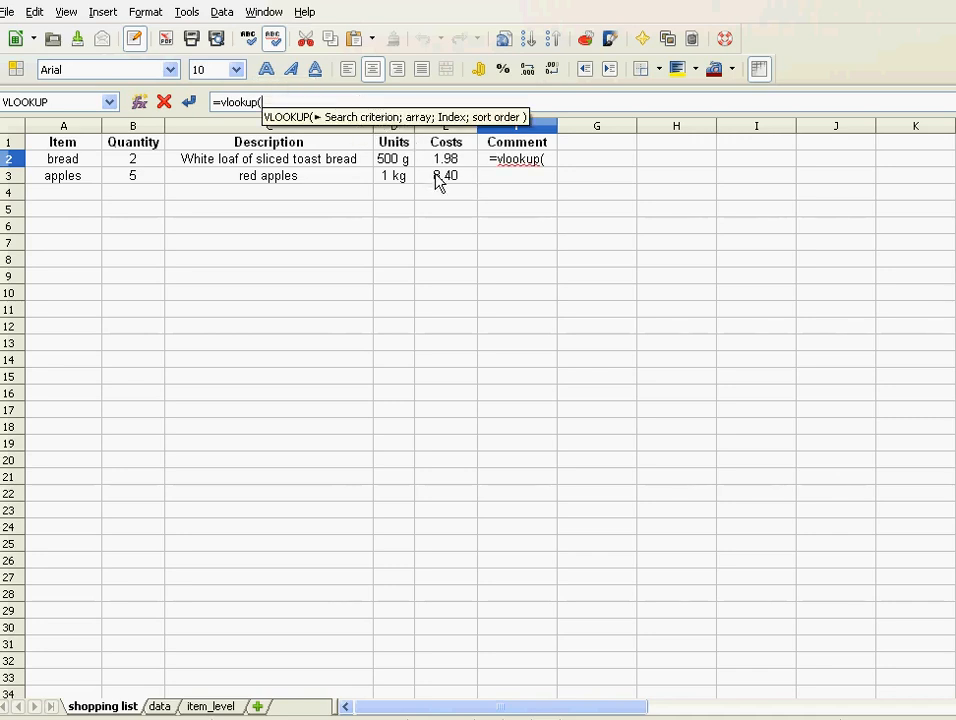
left_click(446, 158)
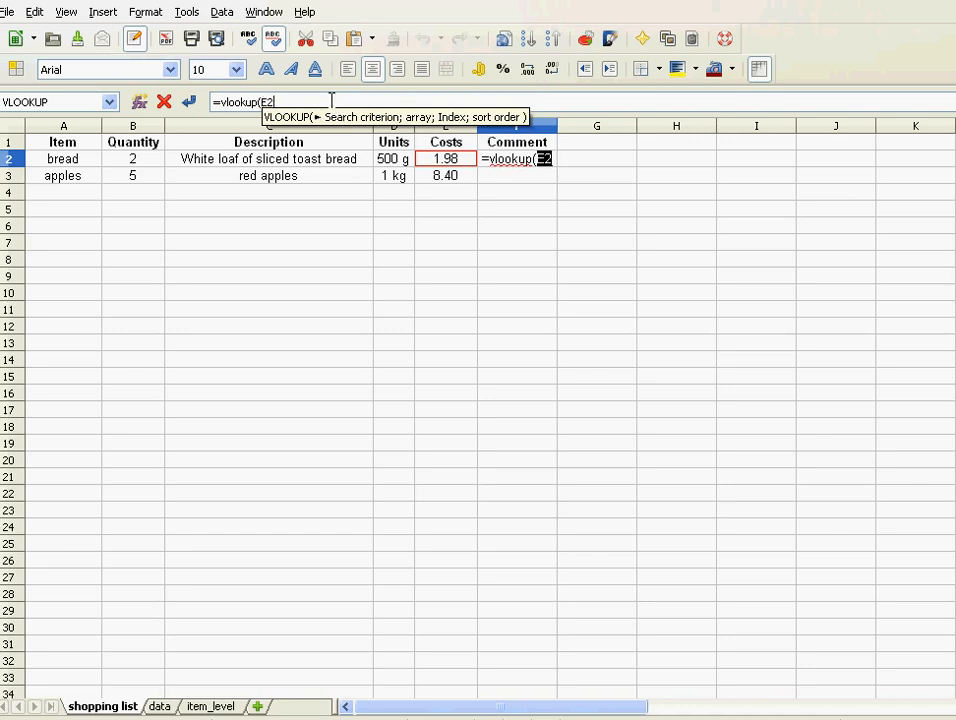
Step: Finish F2's VLOOKUP over item_level $A$2:$B$65000 with column 2 and match 1, showing '-'
type(";")
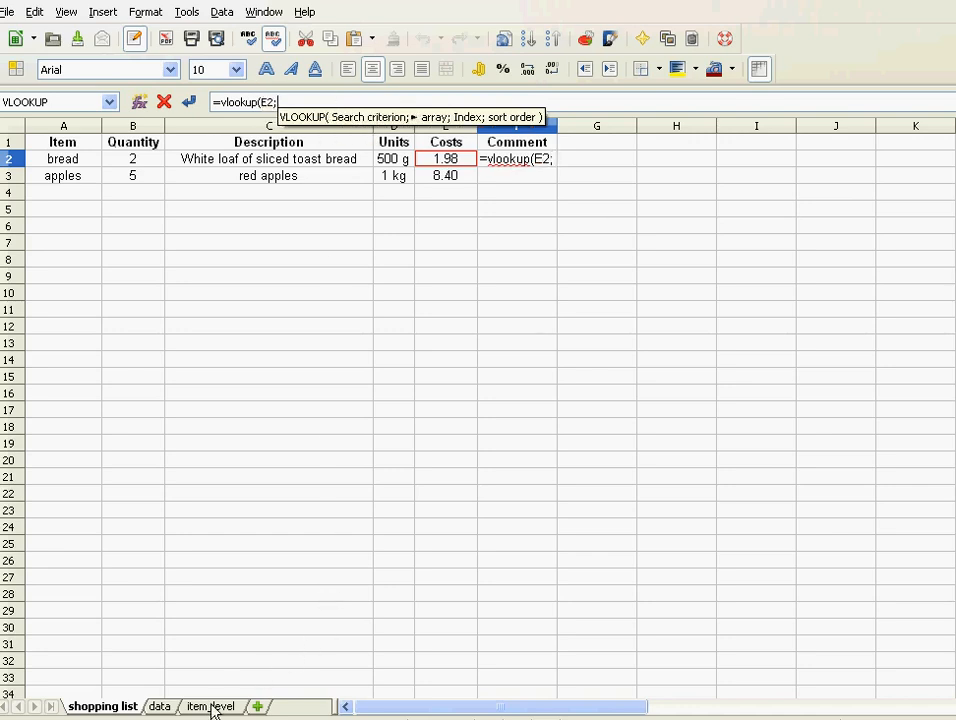
left_click(209, 706)
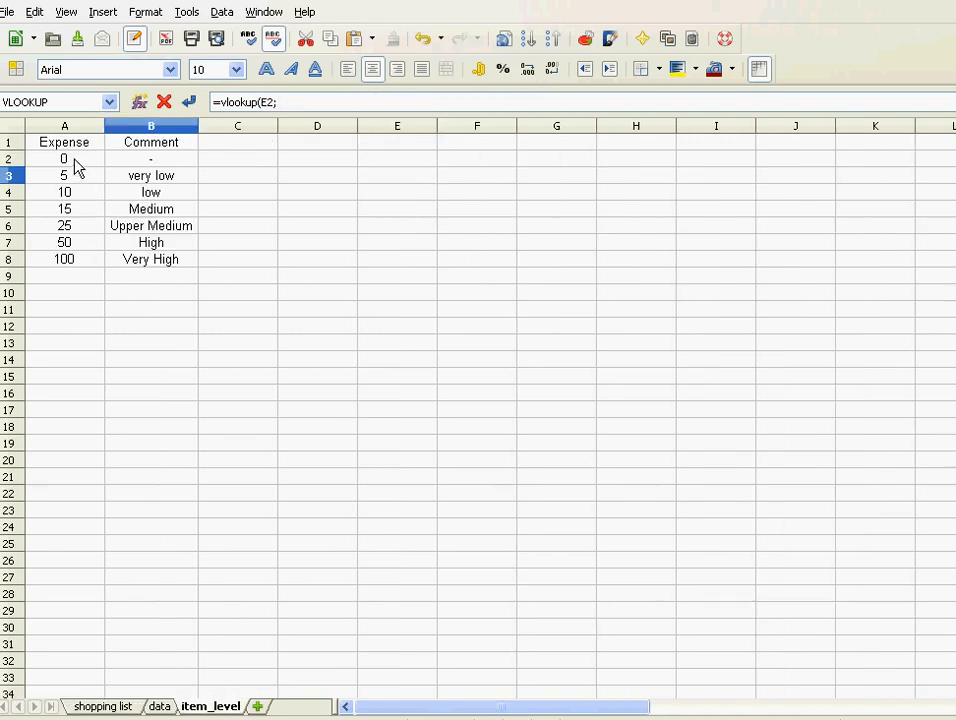
left_click_drag(64, 158, 150, 376)
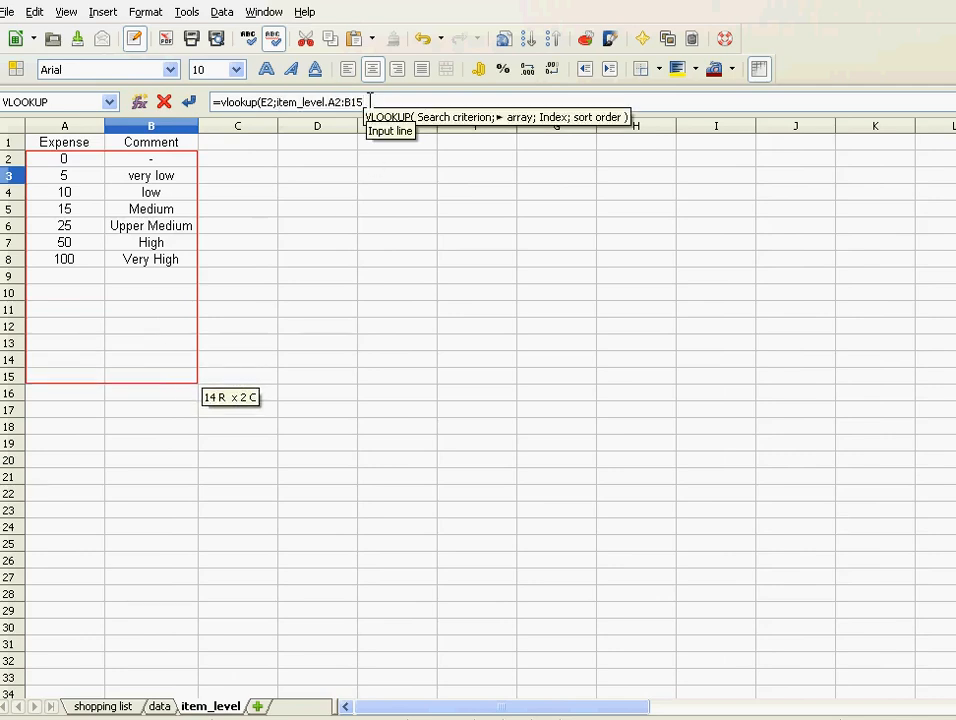
key("BackSpace")
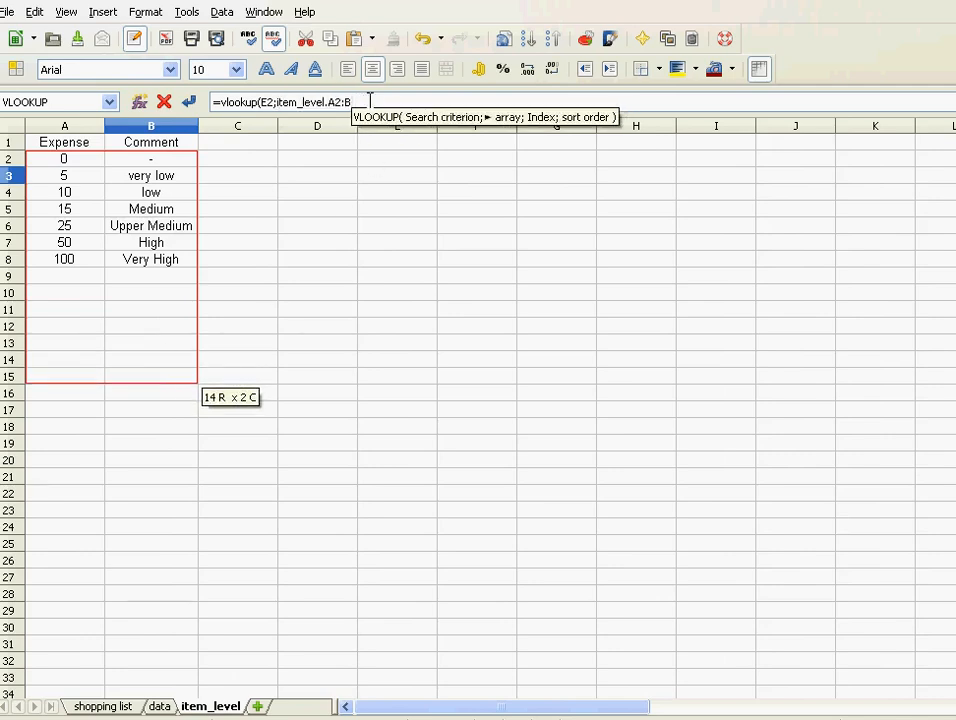
type("65000")
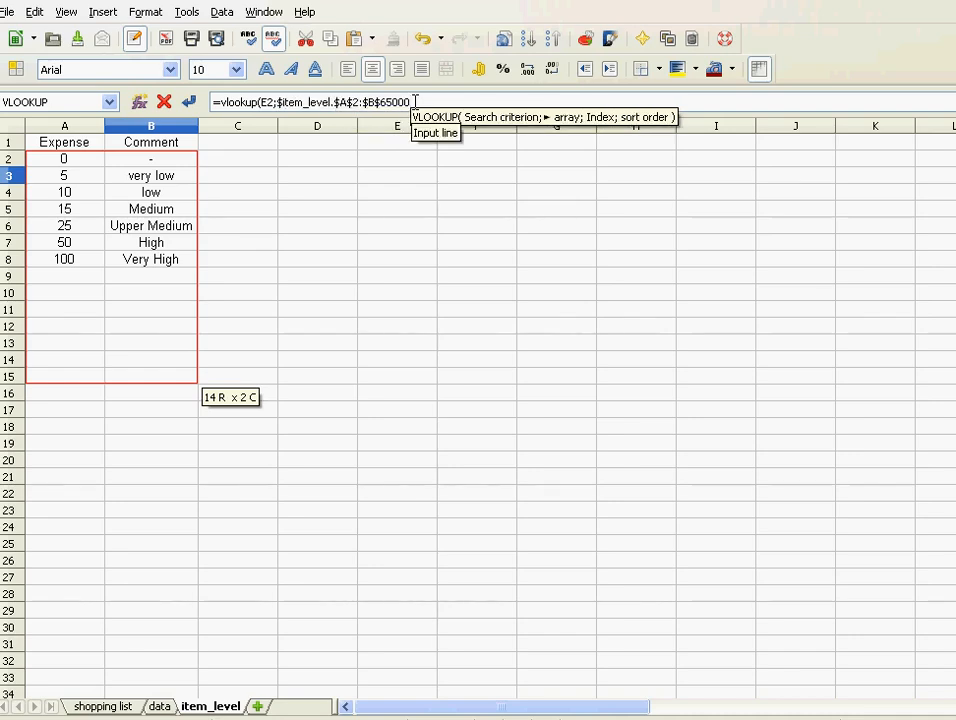
type(";")
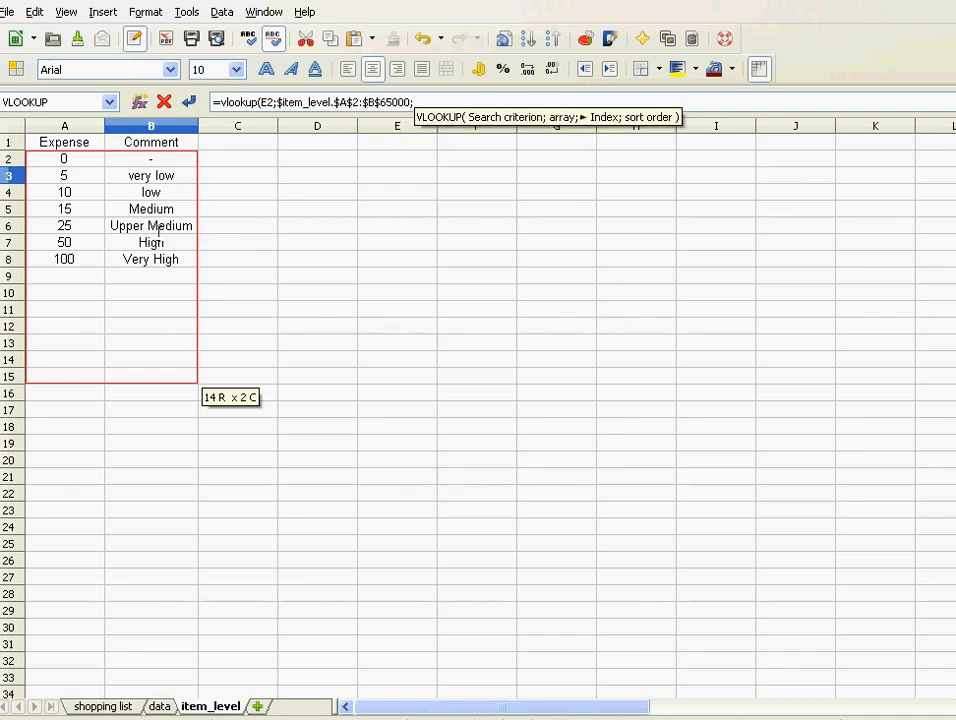
type("2")
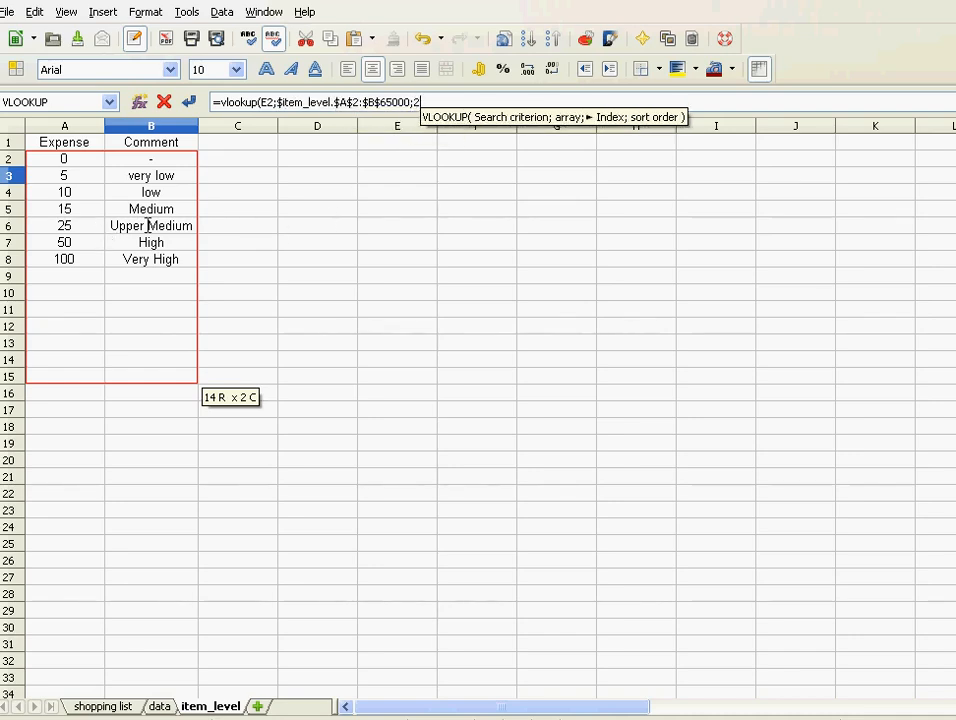
type(";")
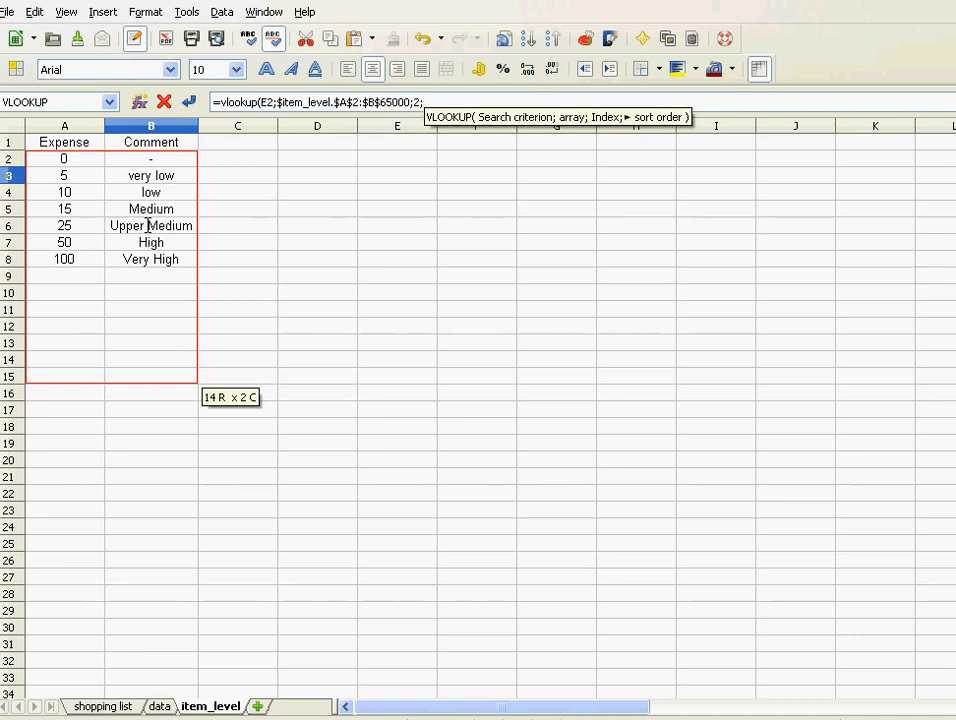
type("1")
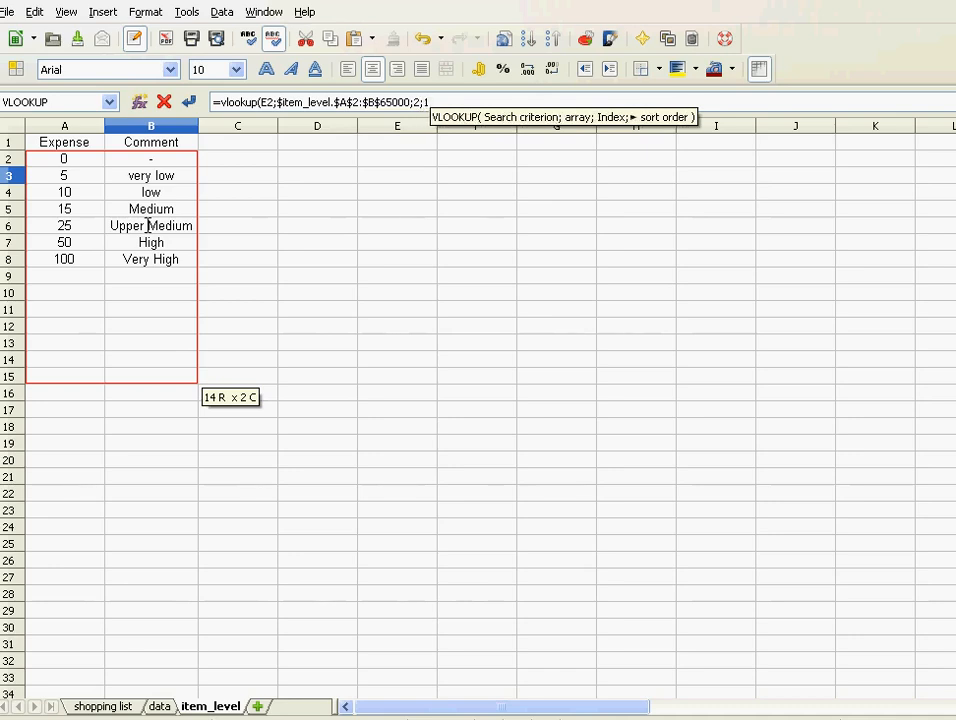
type(")")
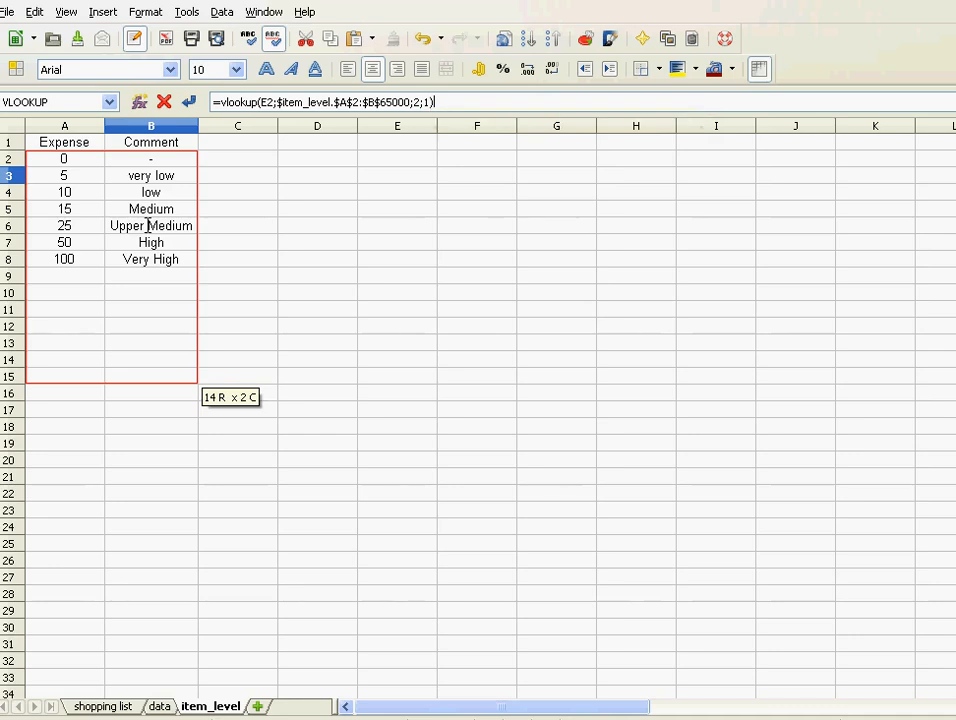
left_click(102, 706)
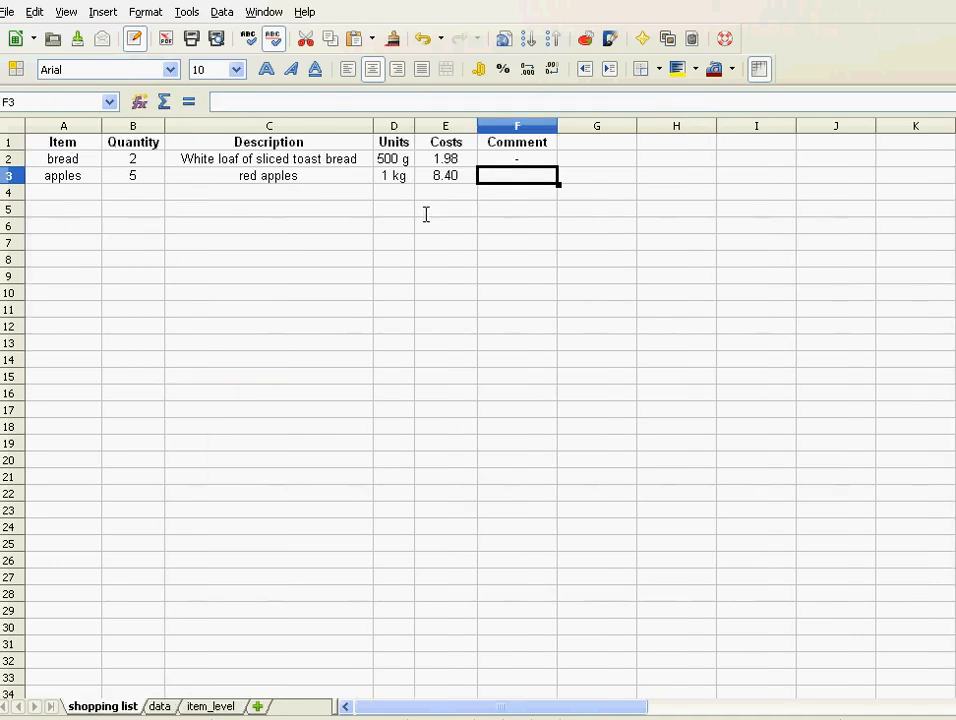
Step: Add a beer item in row 4 and fill the Comment VLOOKUP down F3:F30
left_click(517, 158)
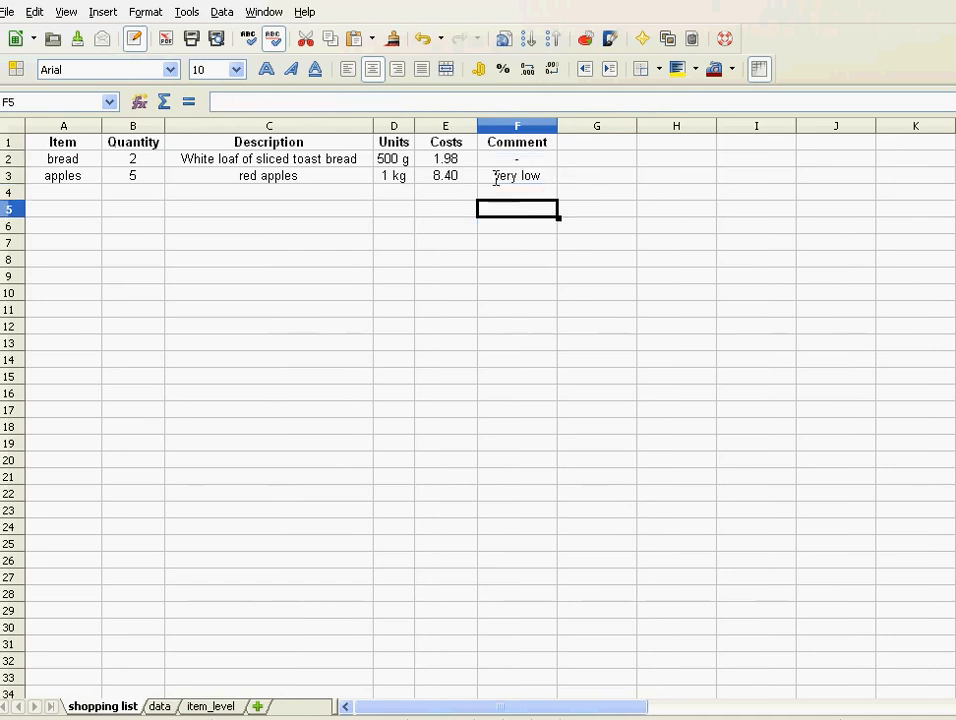
left_click(62, 192)
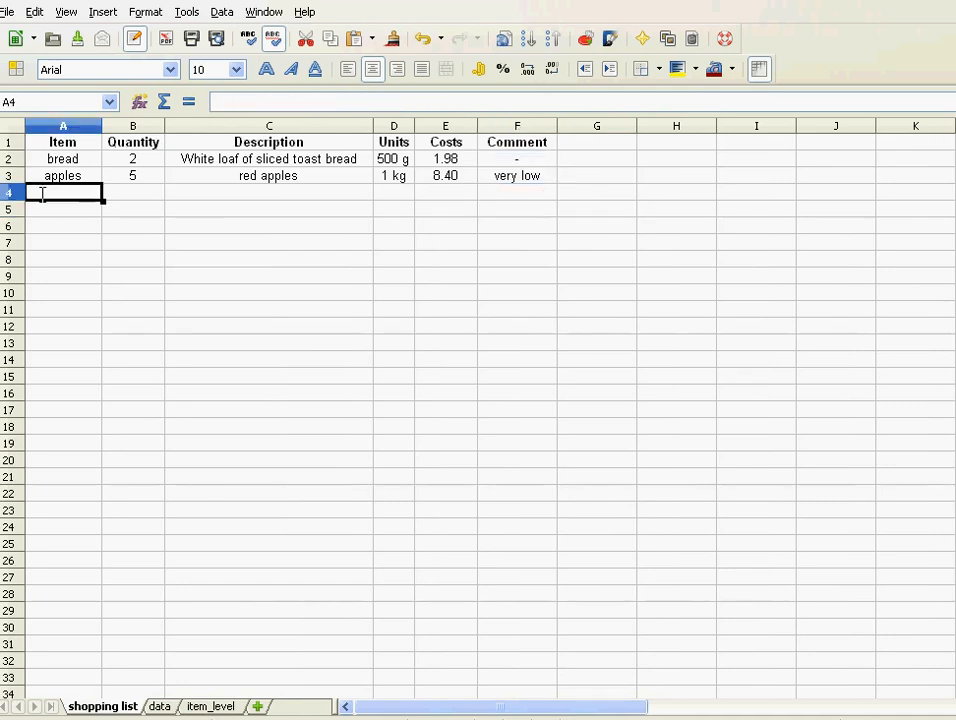
left_click(159, 706)
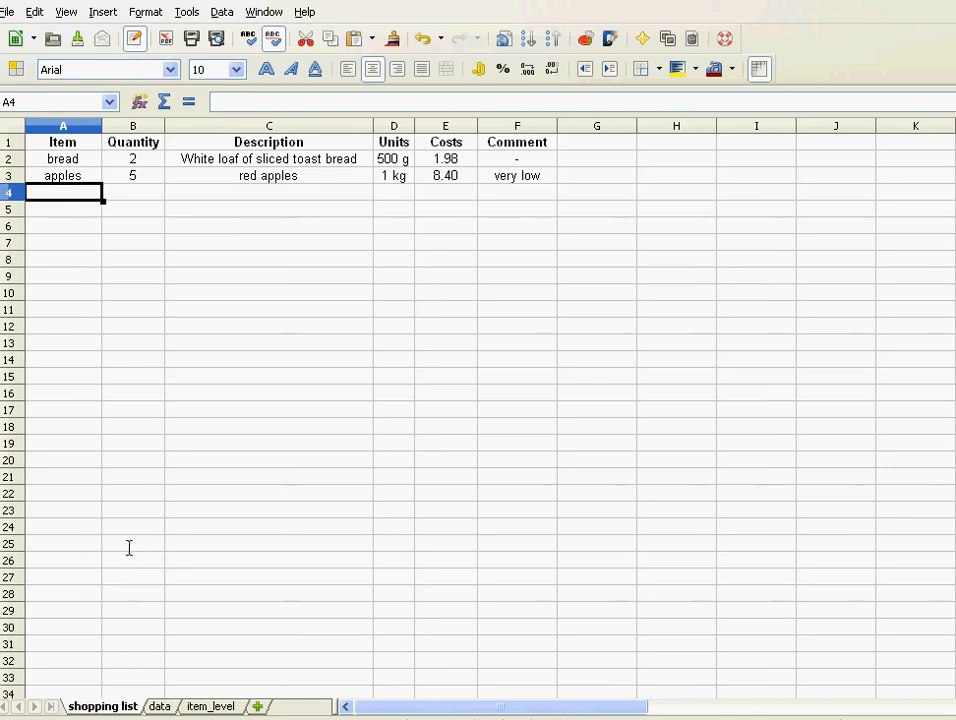
type("beer")
left_click(133, 192)
type("50")
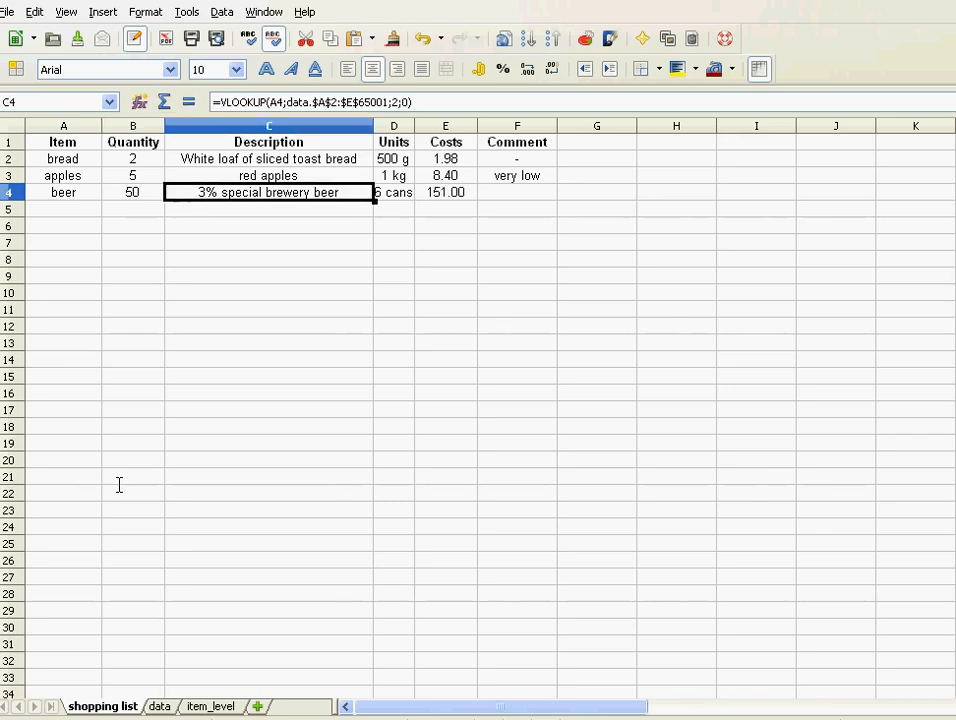
left_click(517, 175)
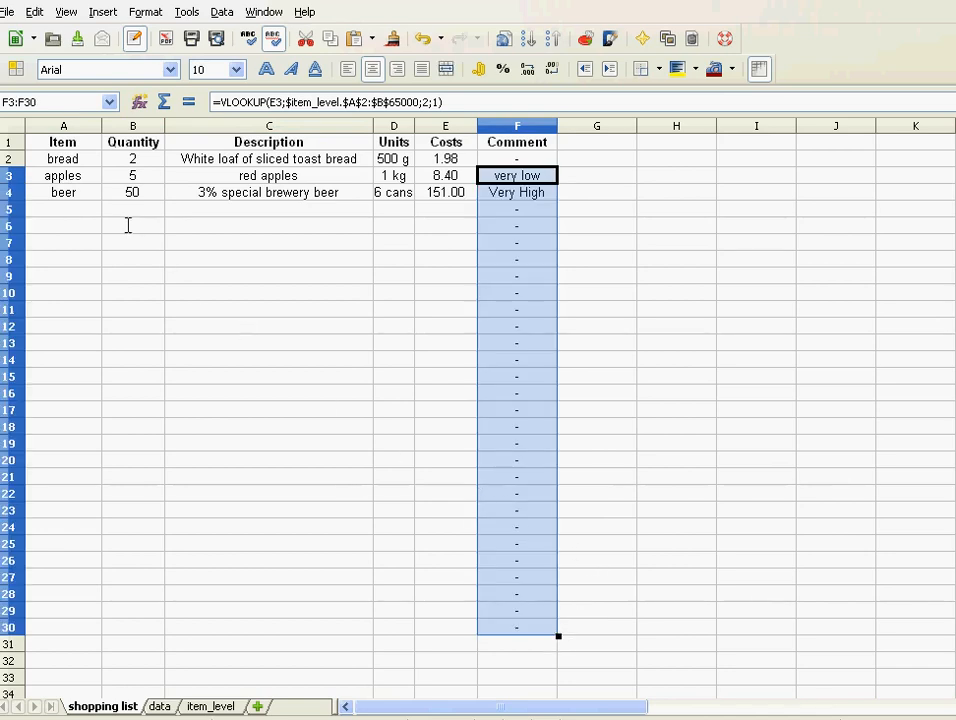
left_click(62, 209)
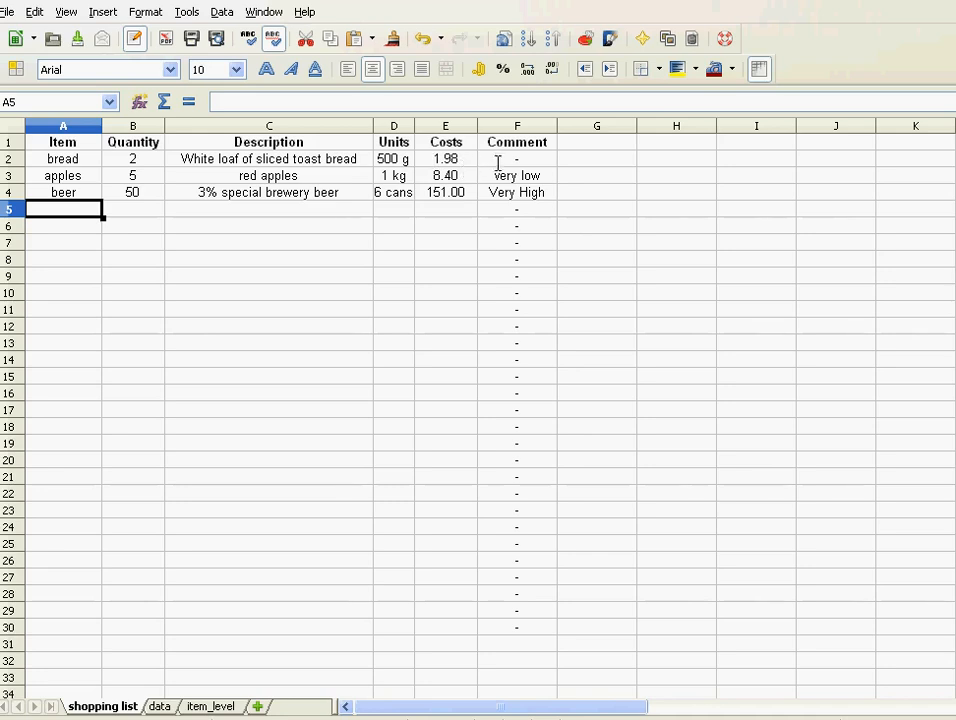
Step: Inspect the F2 and C2 lookup formulas, then view the item_level thresholds again
left_click(517, 158)
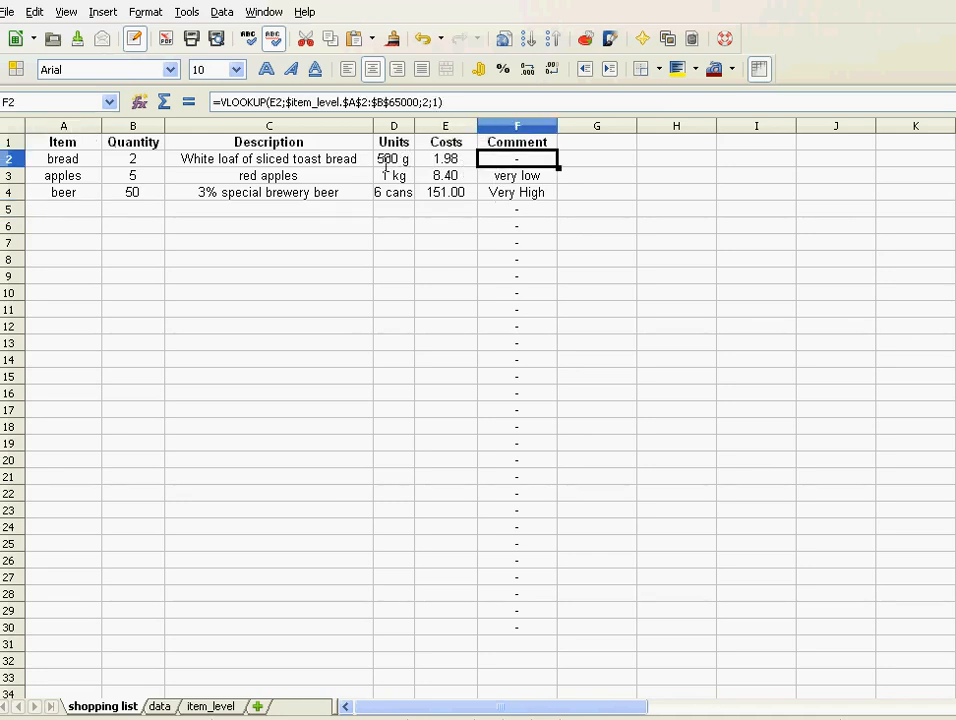
left_click(268, 159)
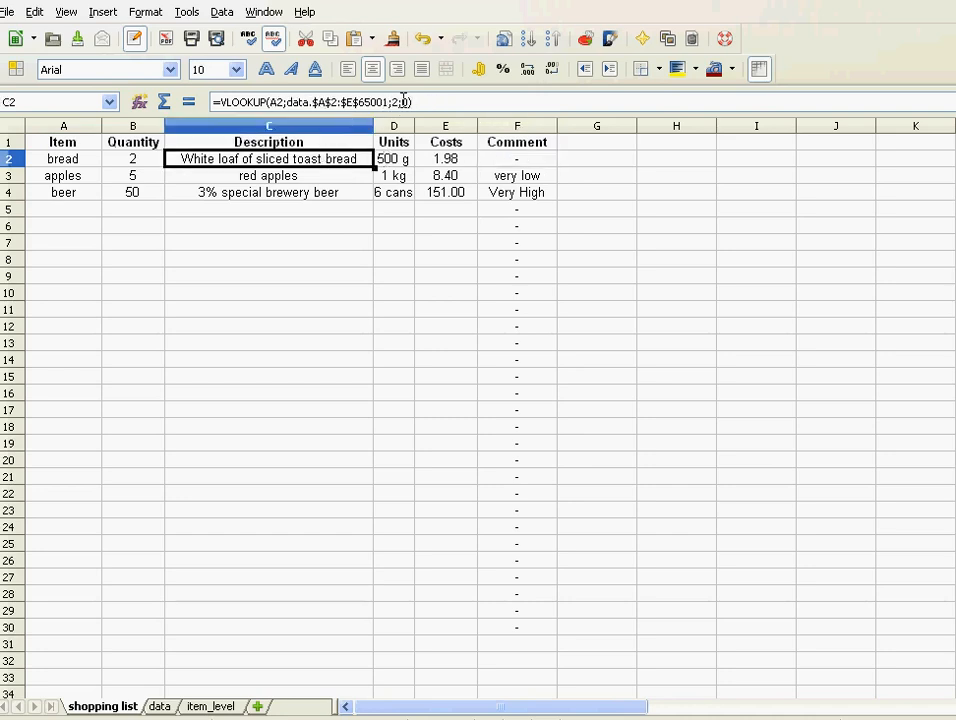
mouse_move(240, 688)
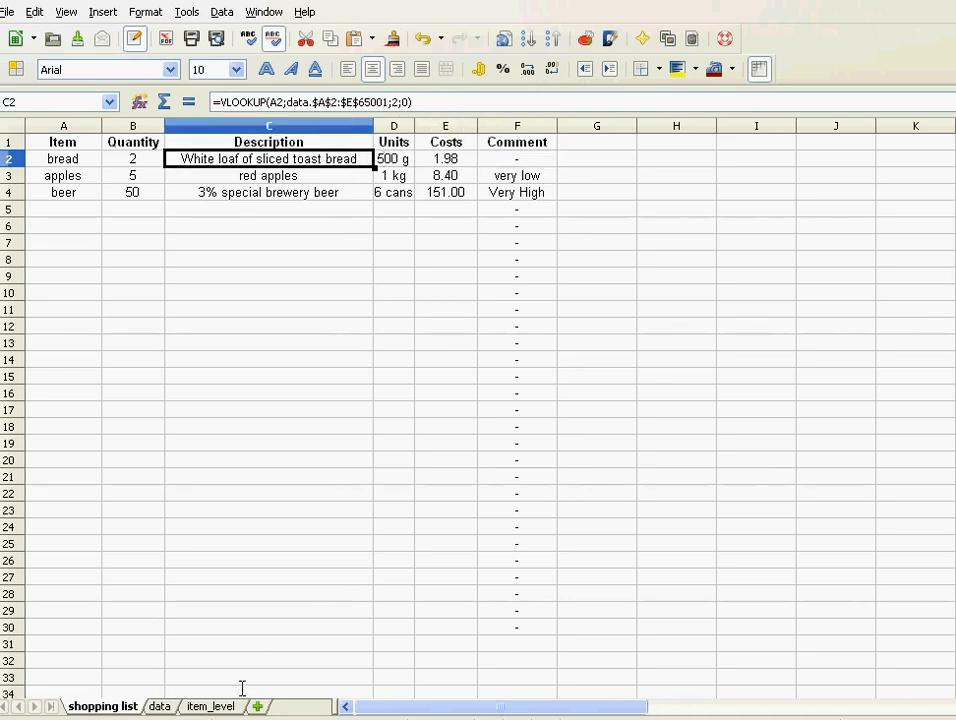
mouse_move(205, 695)
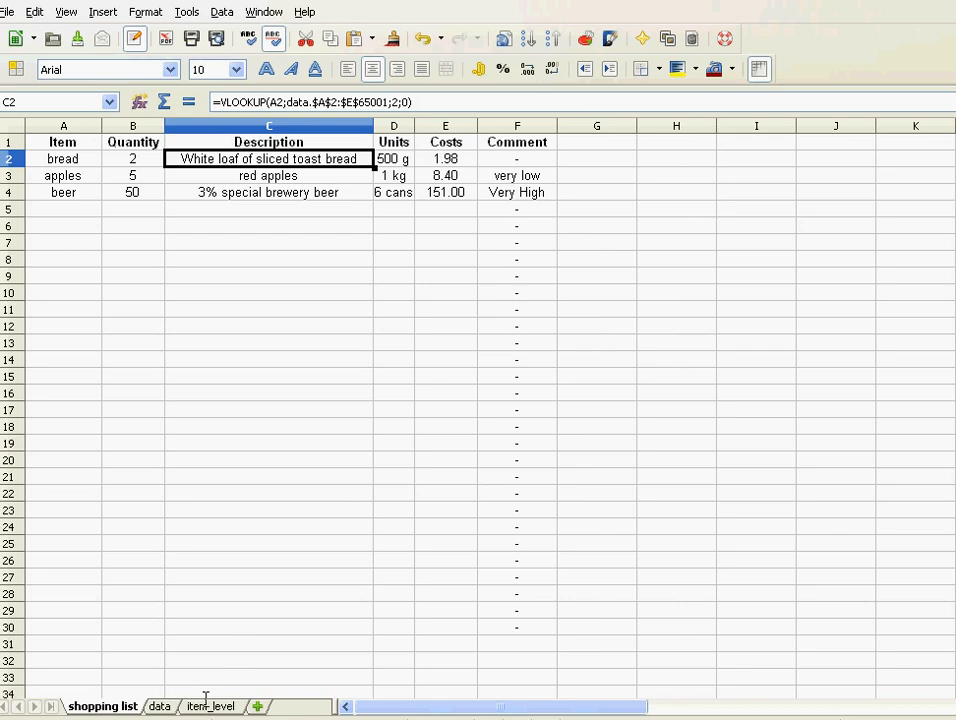
left_click(210, 706)
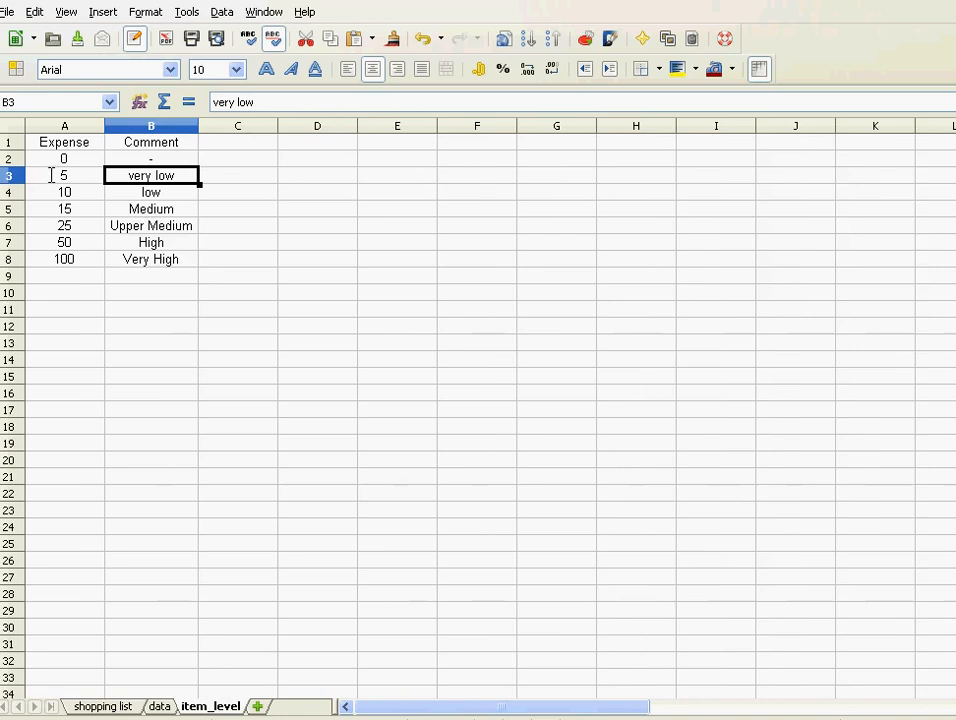
left_click(102, 706)
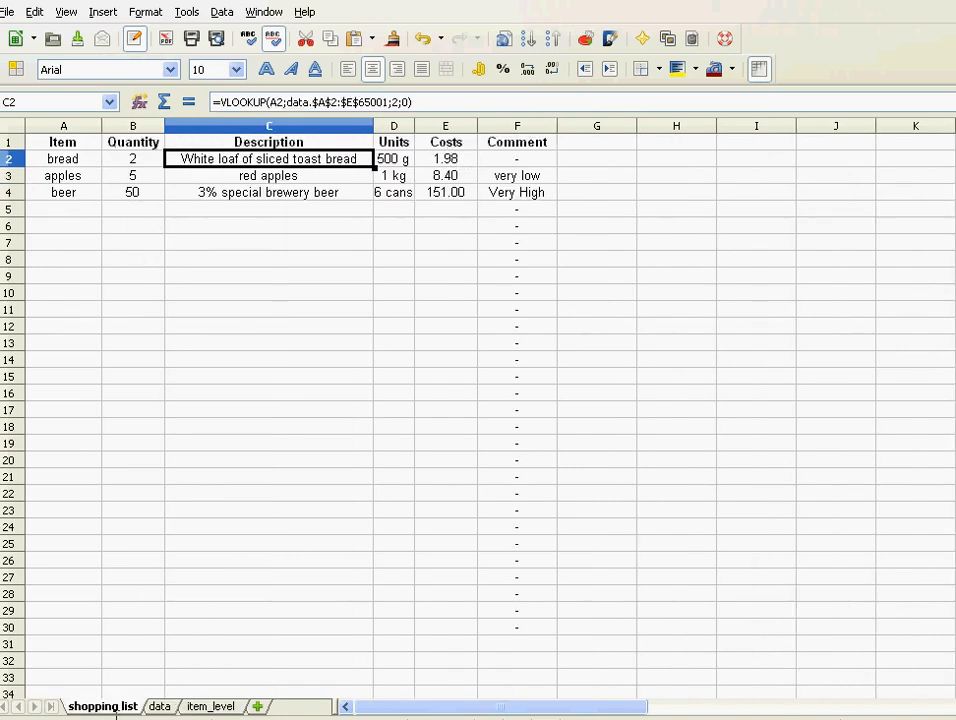
left_click(210, 706)
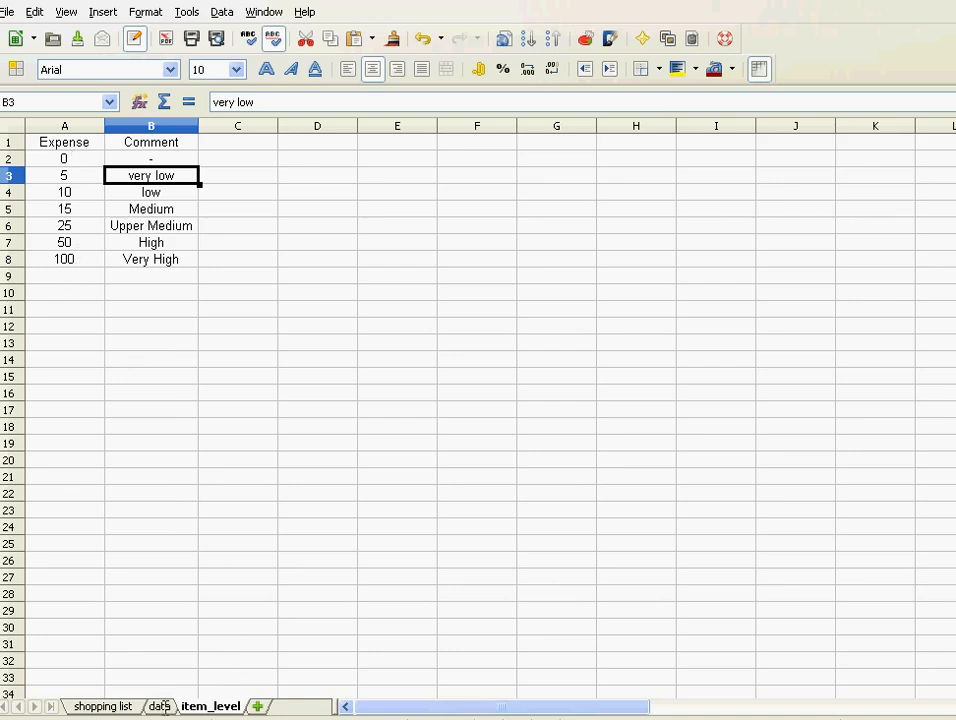
Step: Enter pear as a new shopping item and check the data sheet, leaving #N/A lookups
left_click(159, 706)
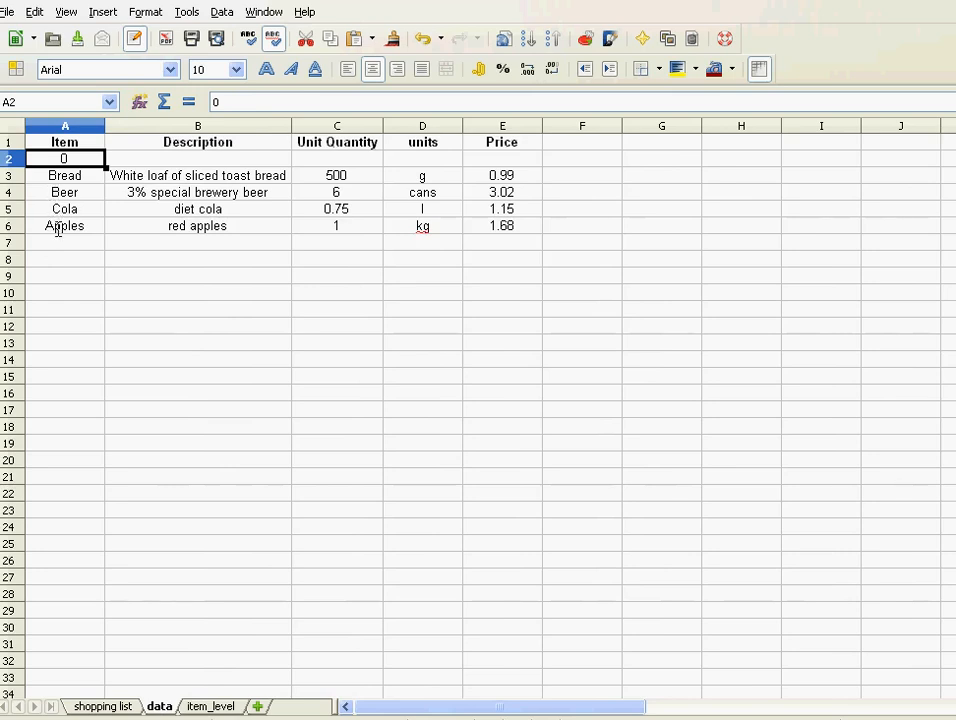
mouse_move(56, 317)
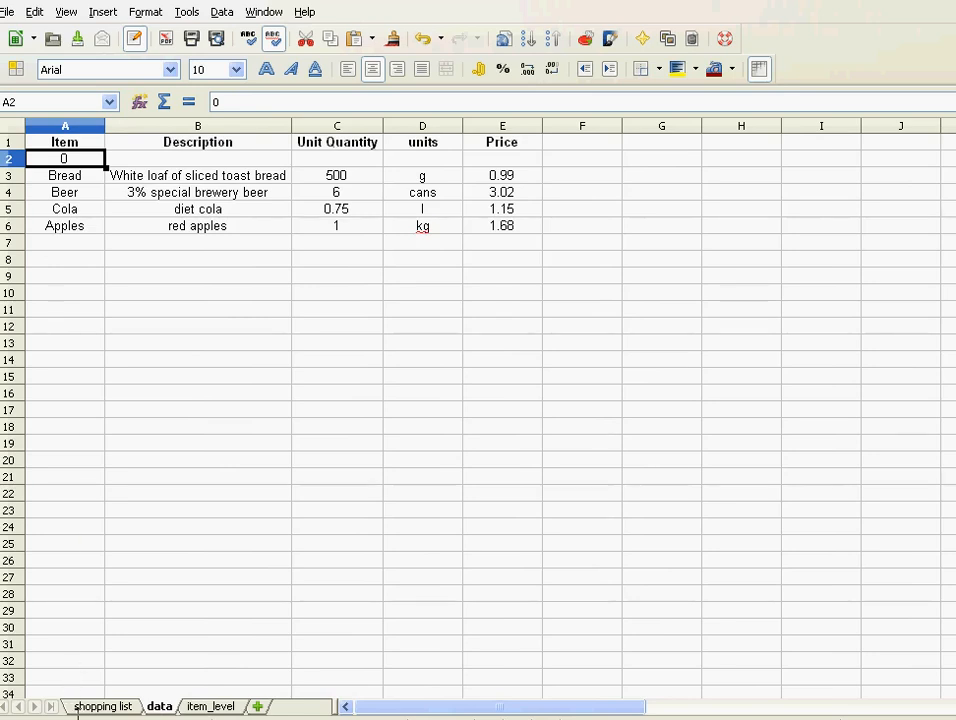
left_click(102, 706)
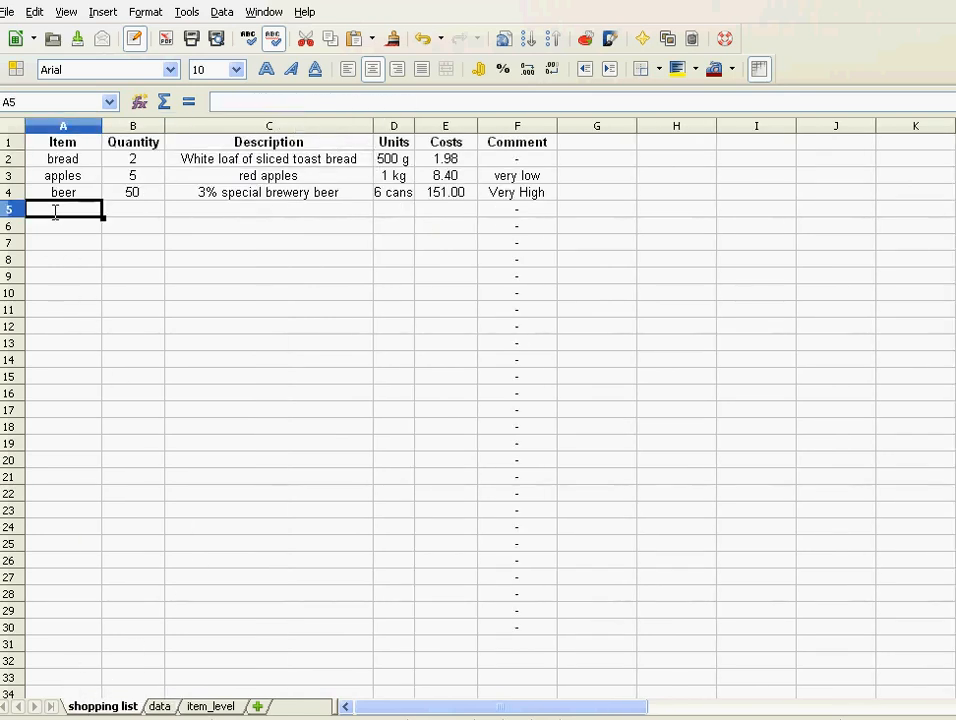
type("pear")
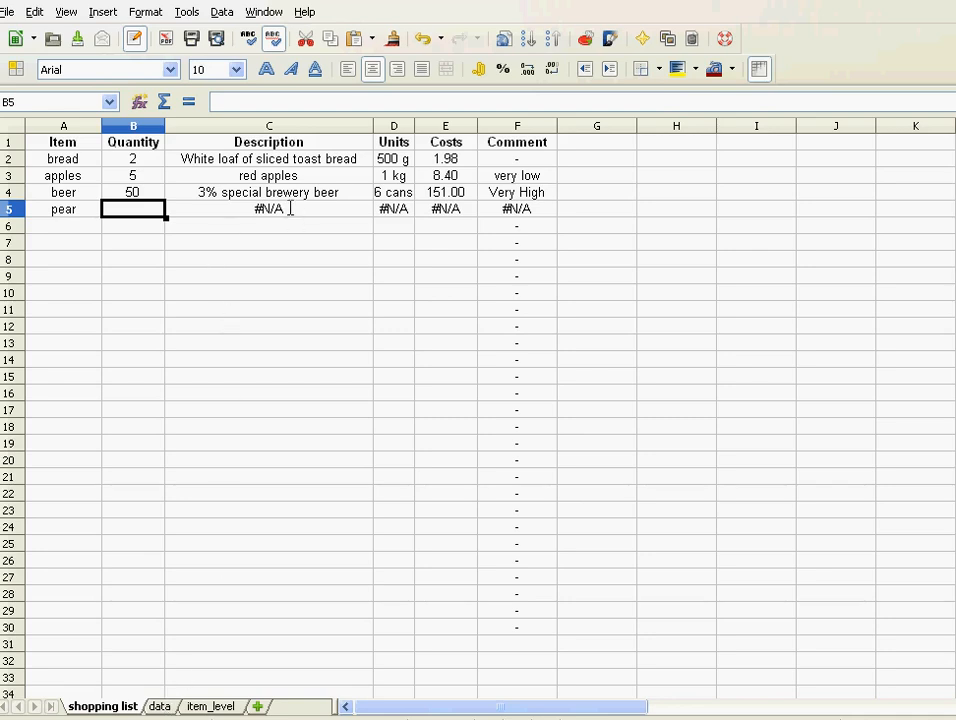
left_click(159, 706)
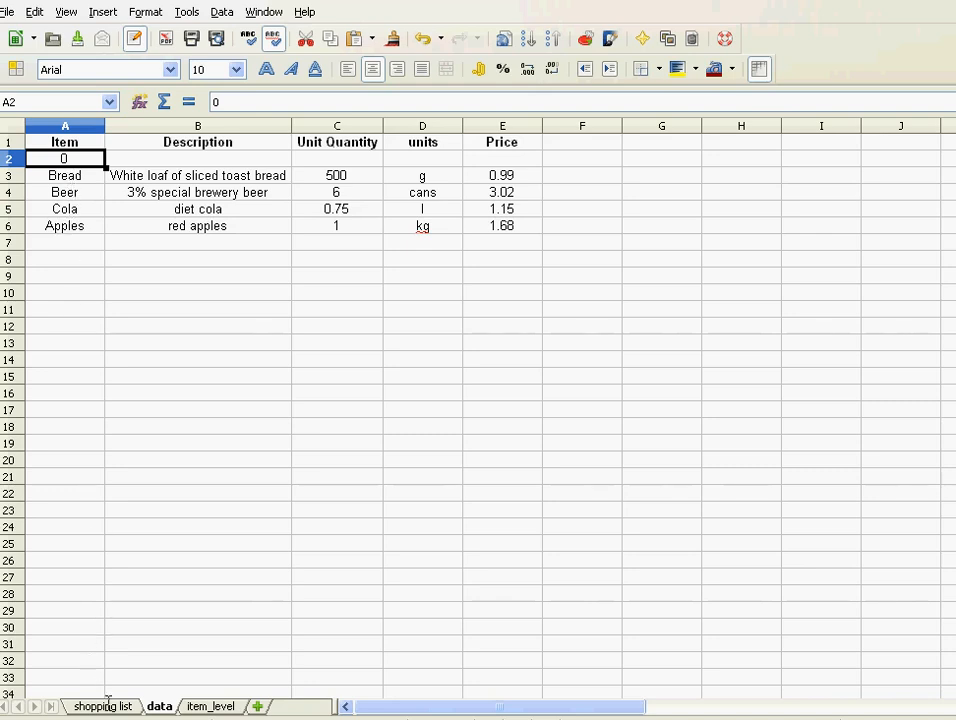
left_click(102, 706)
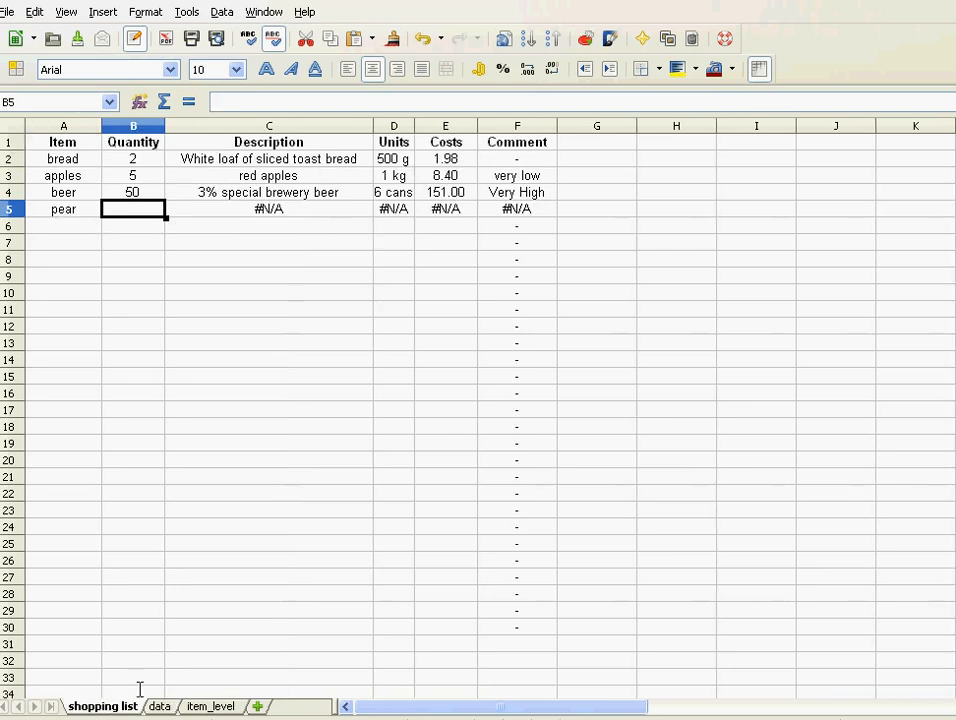
mouse_move(314, 150)
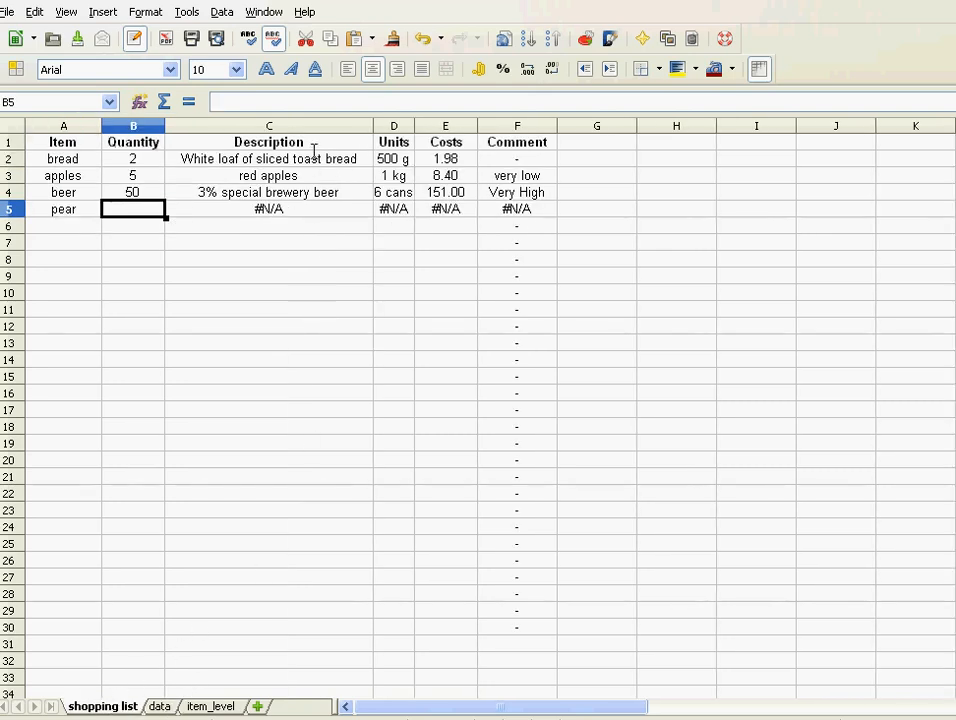
left_click(268, 159)
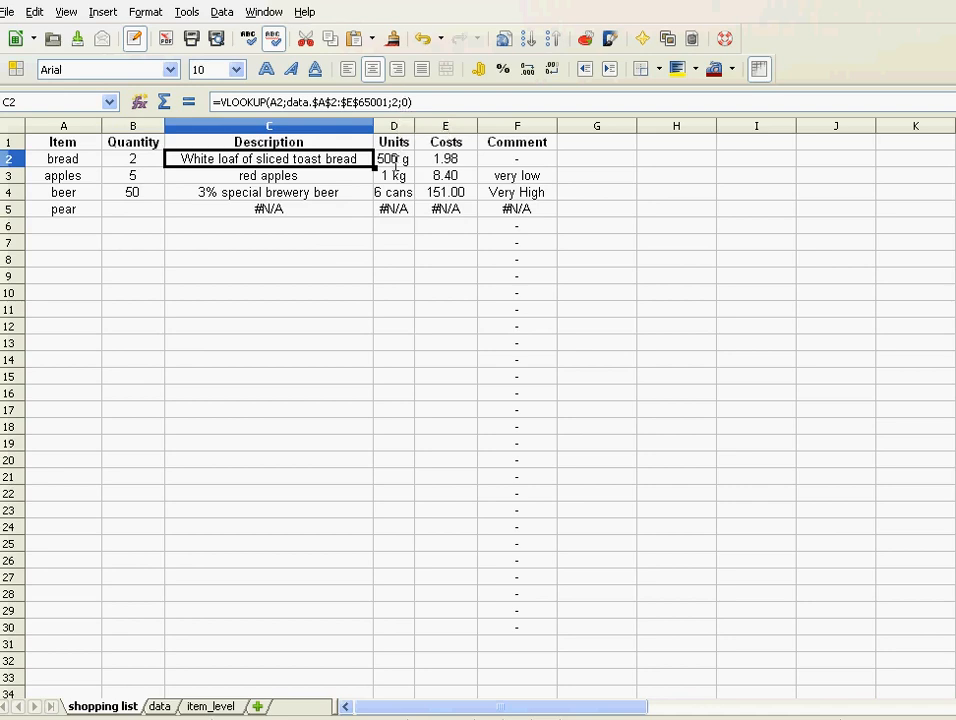
left_click(393, 159)
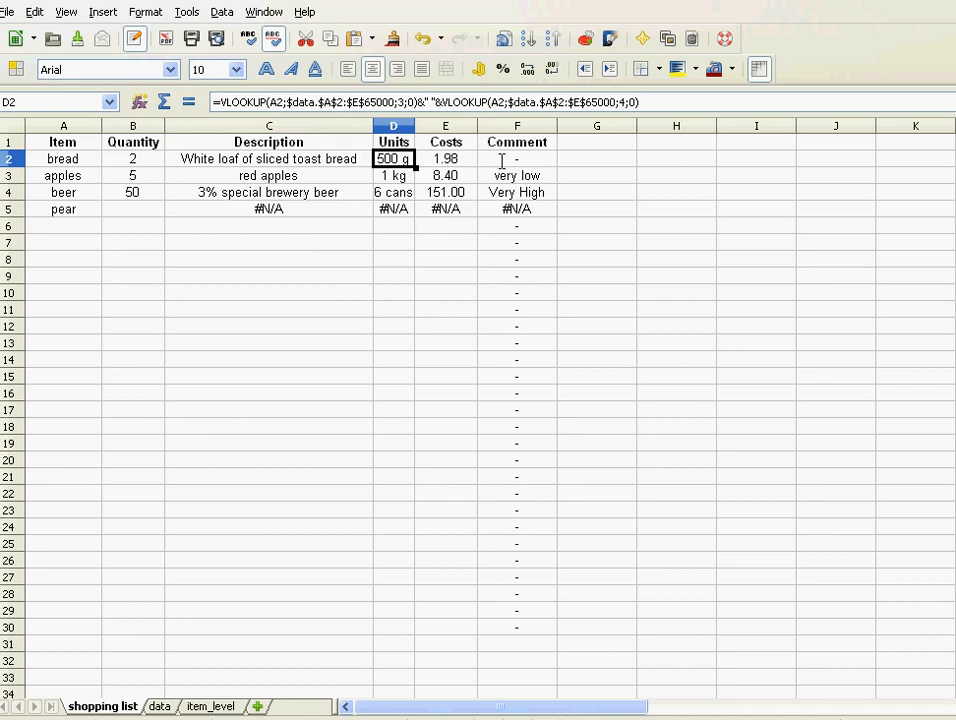
left_click(517, 159)
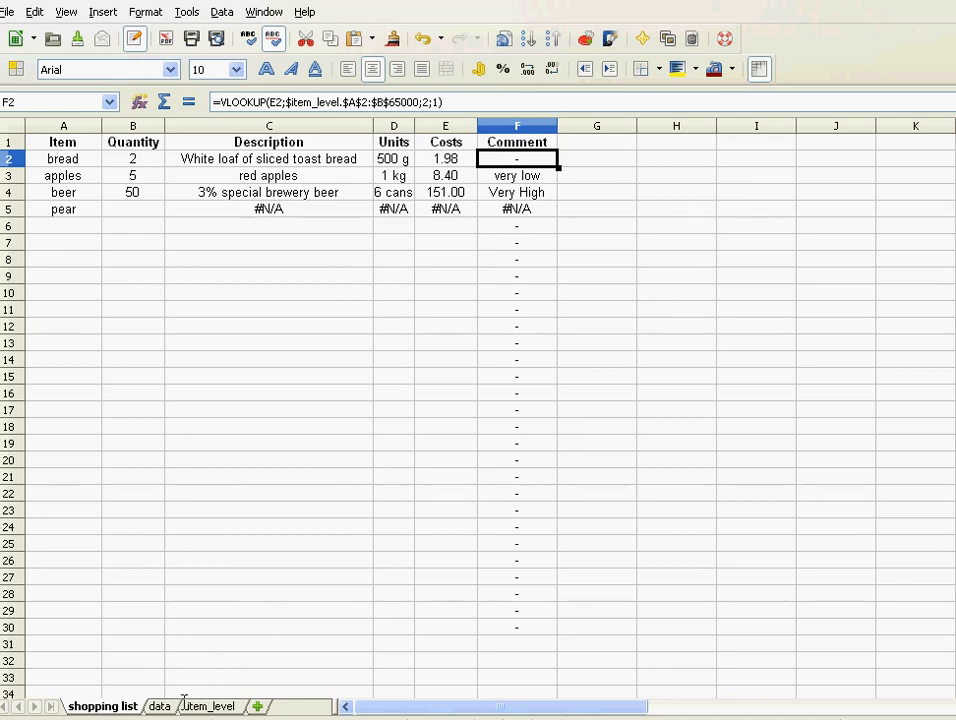
left_click(209, 706)
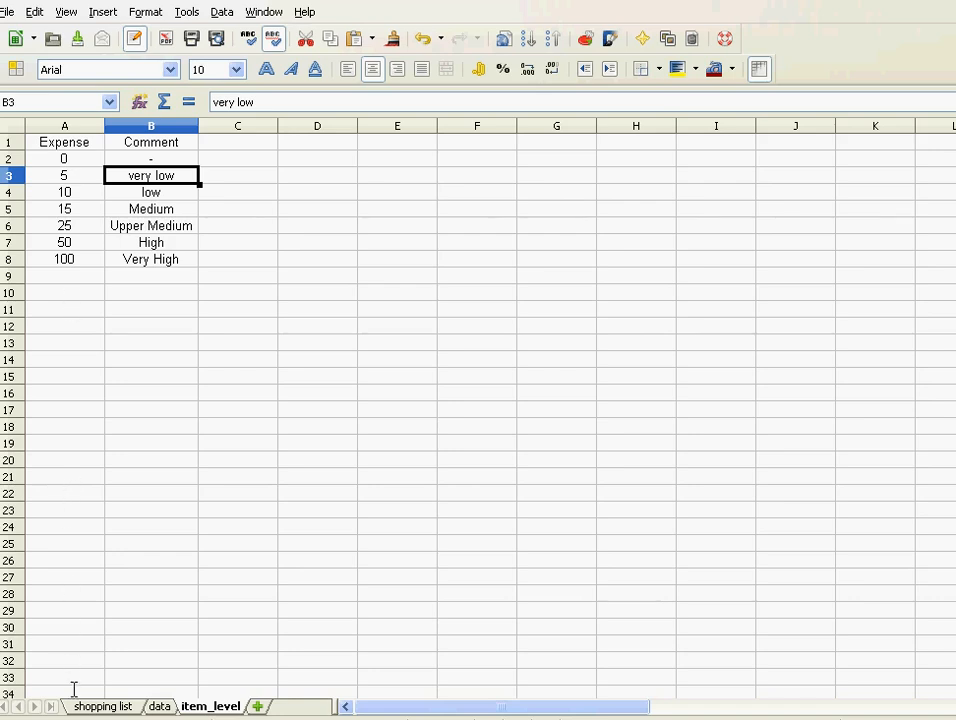
left_click(102, 706)
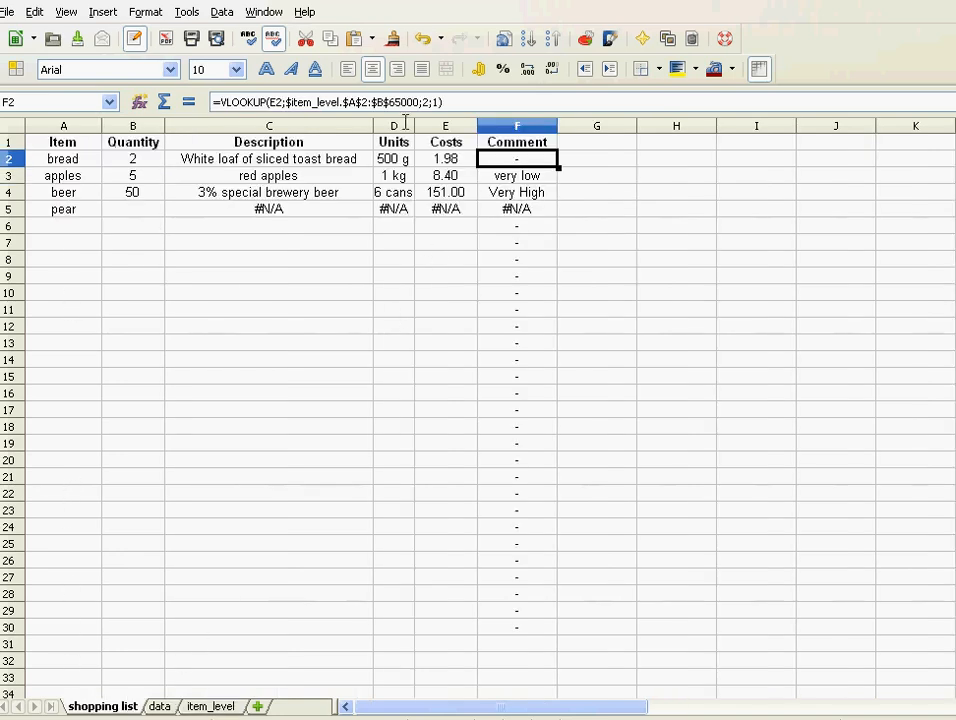